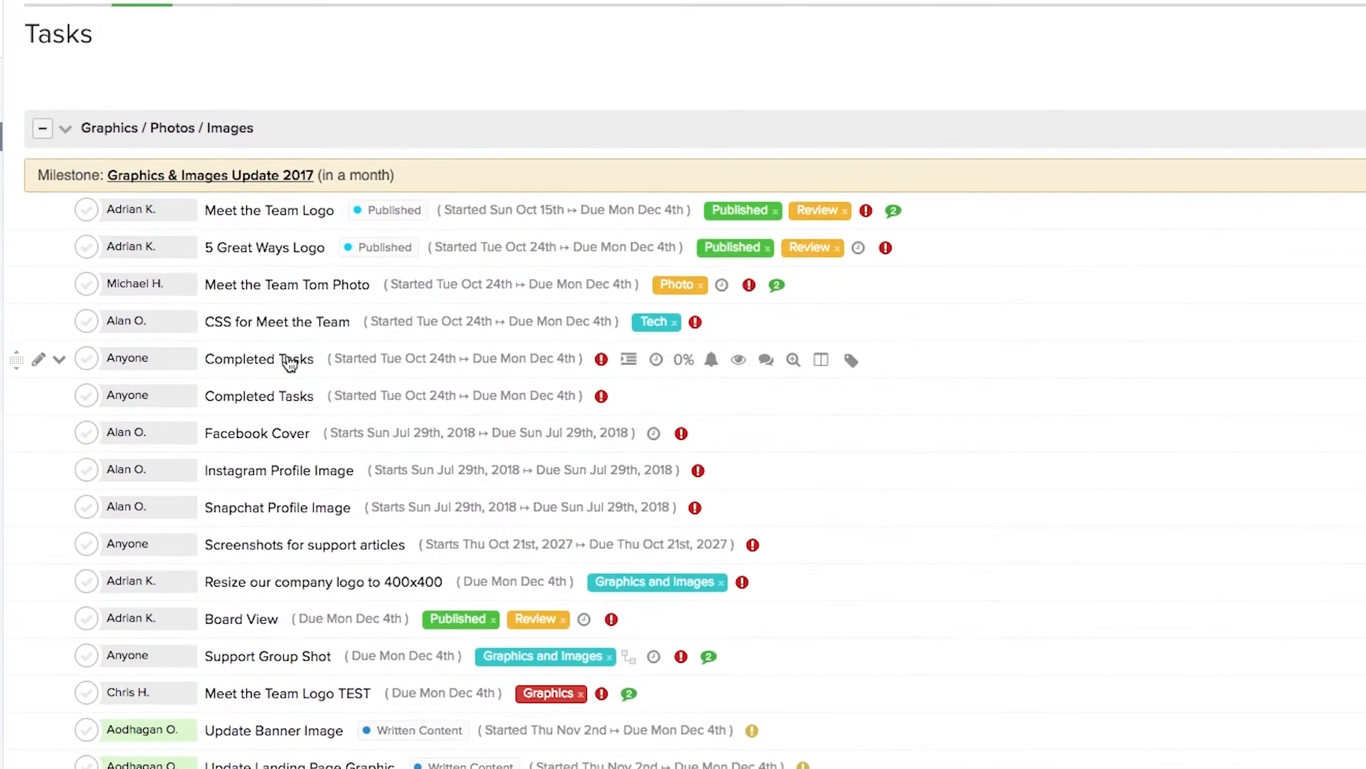
mouse_move(766, 363)
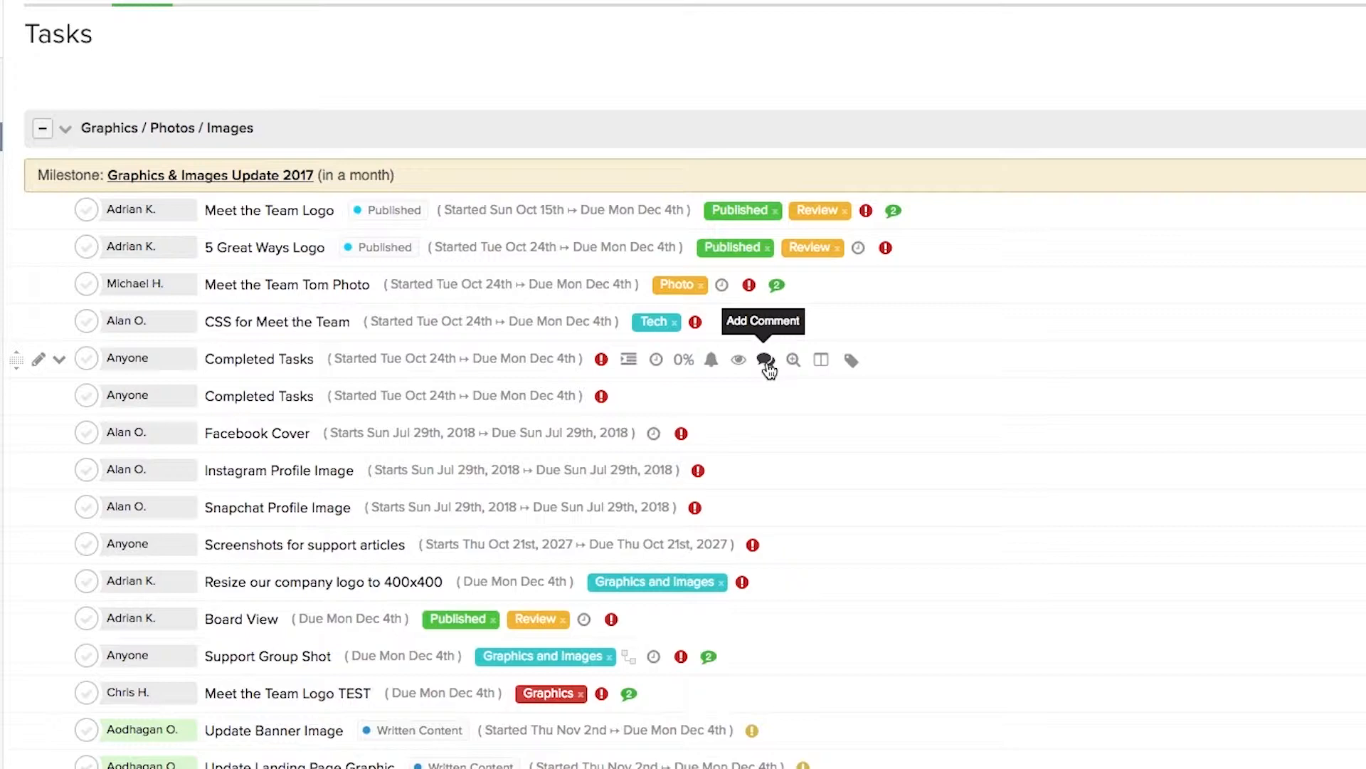
mouse_move(249, 372)
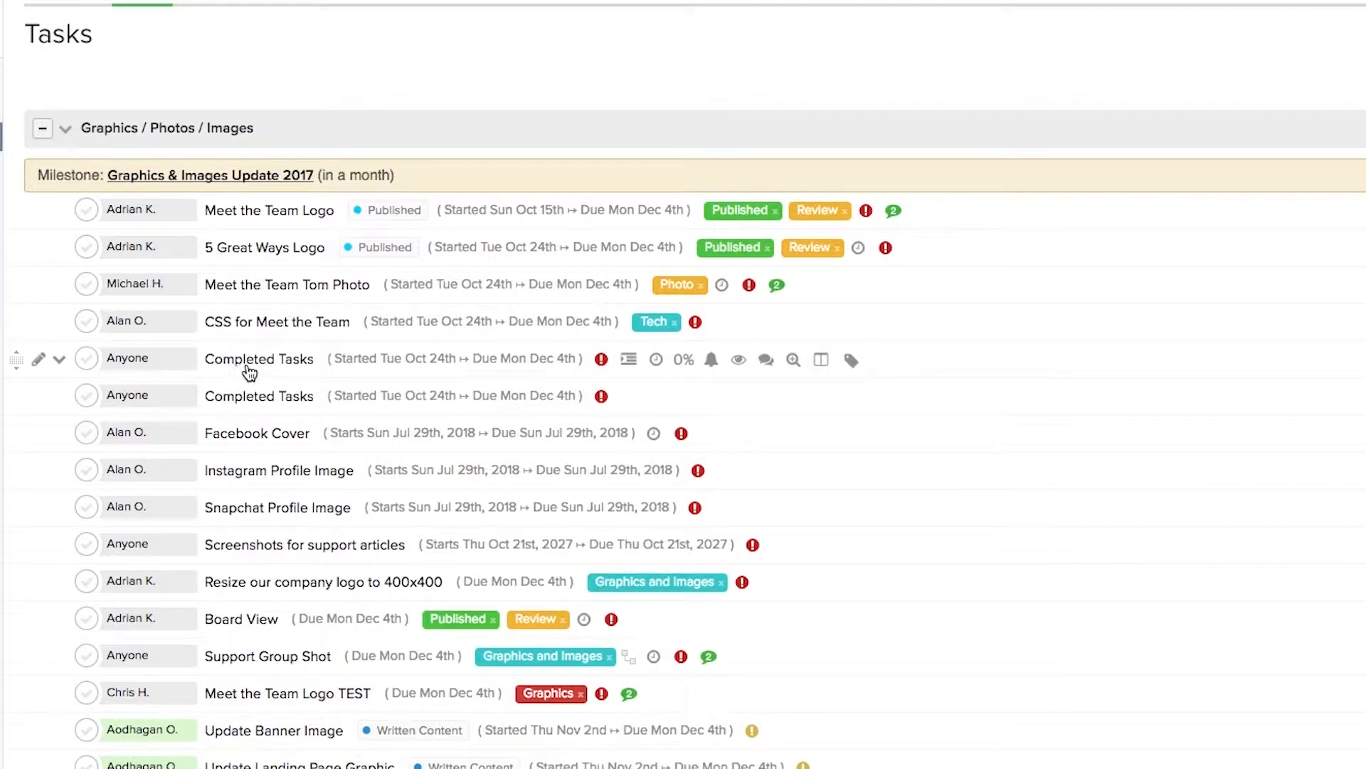
Write the comment 'This is perfect, thanks!' on the Completed Tasks task
left_click(259, 359)
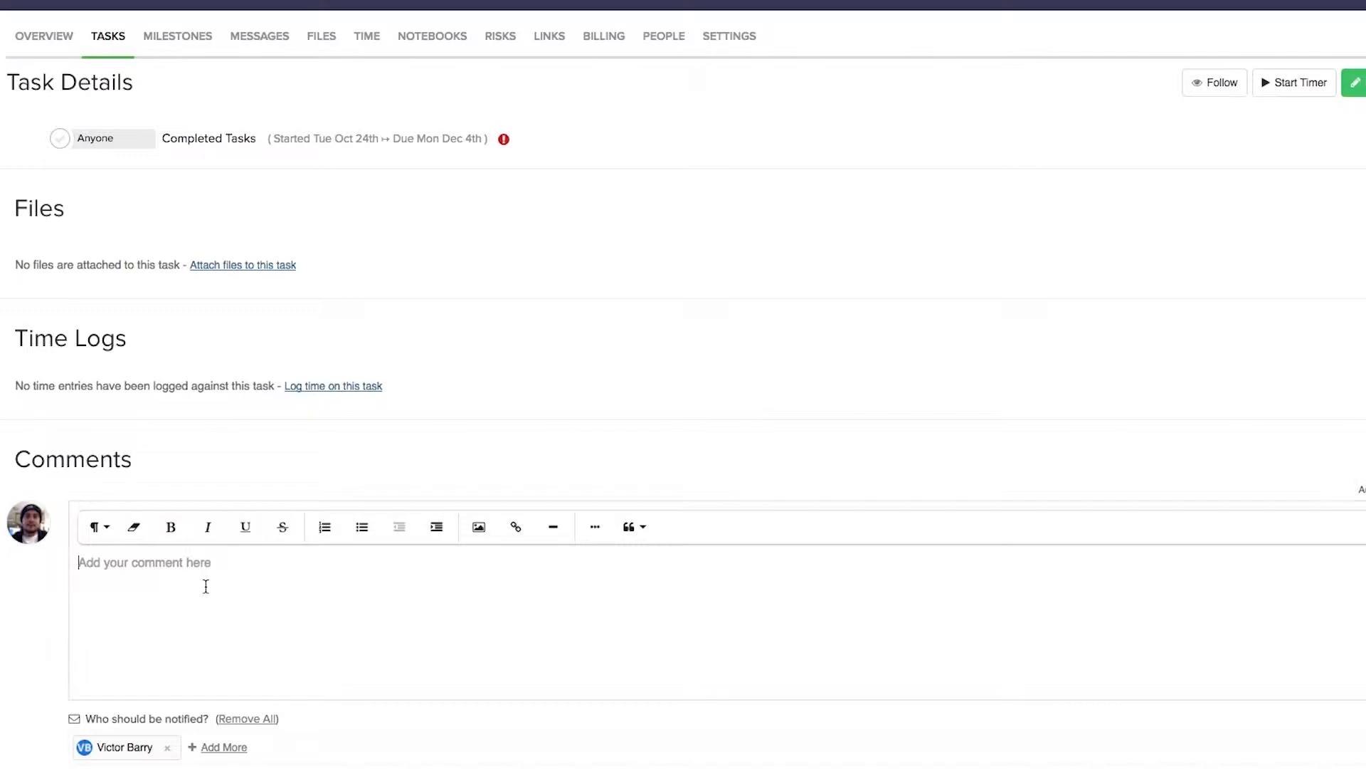
type("This is perfect, thanks!")
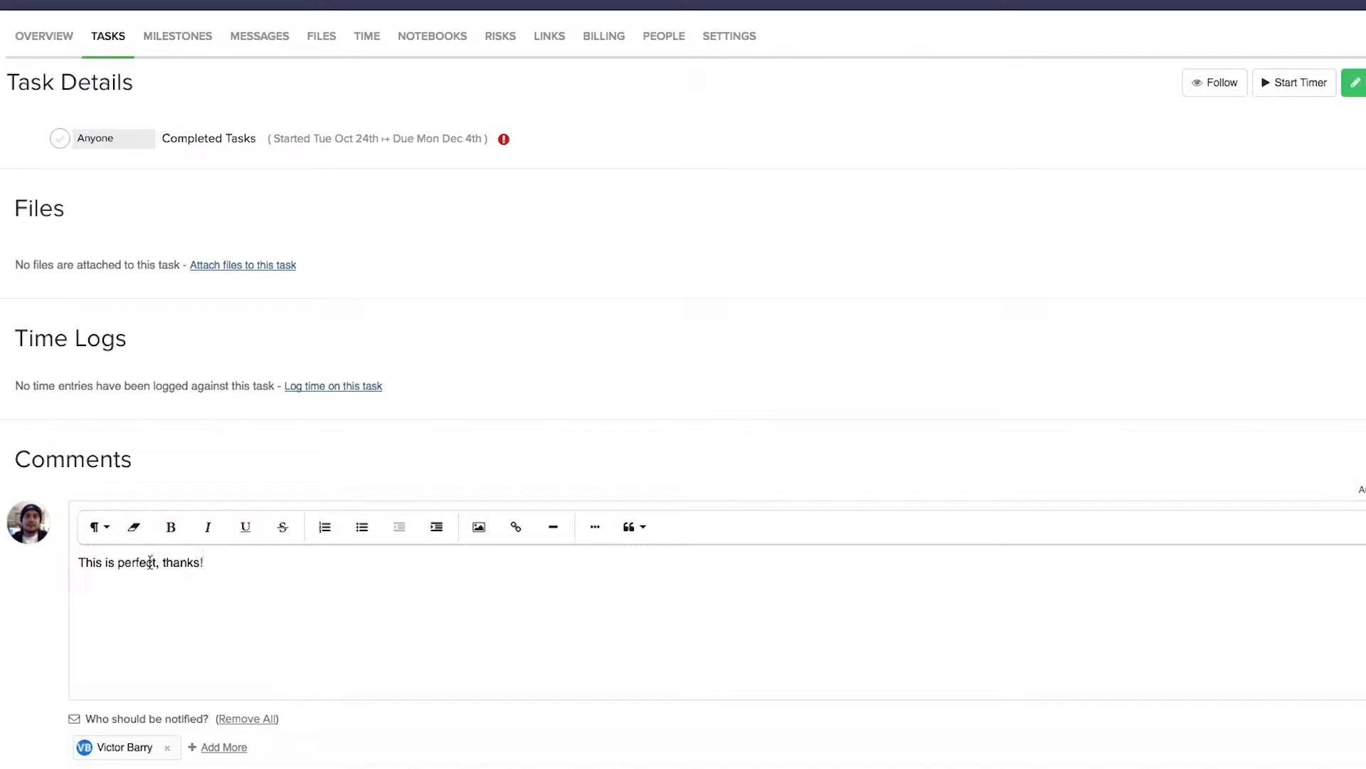
mouse_move(98, 527)
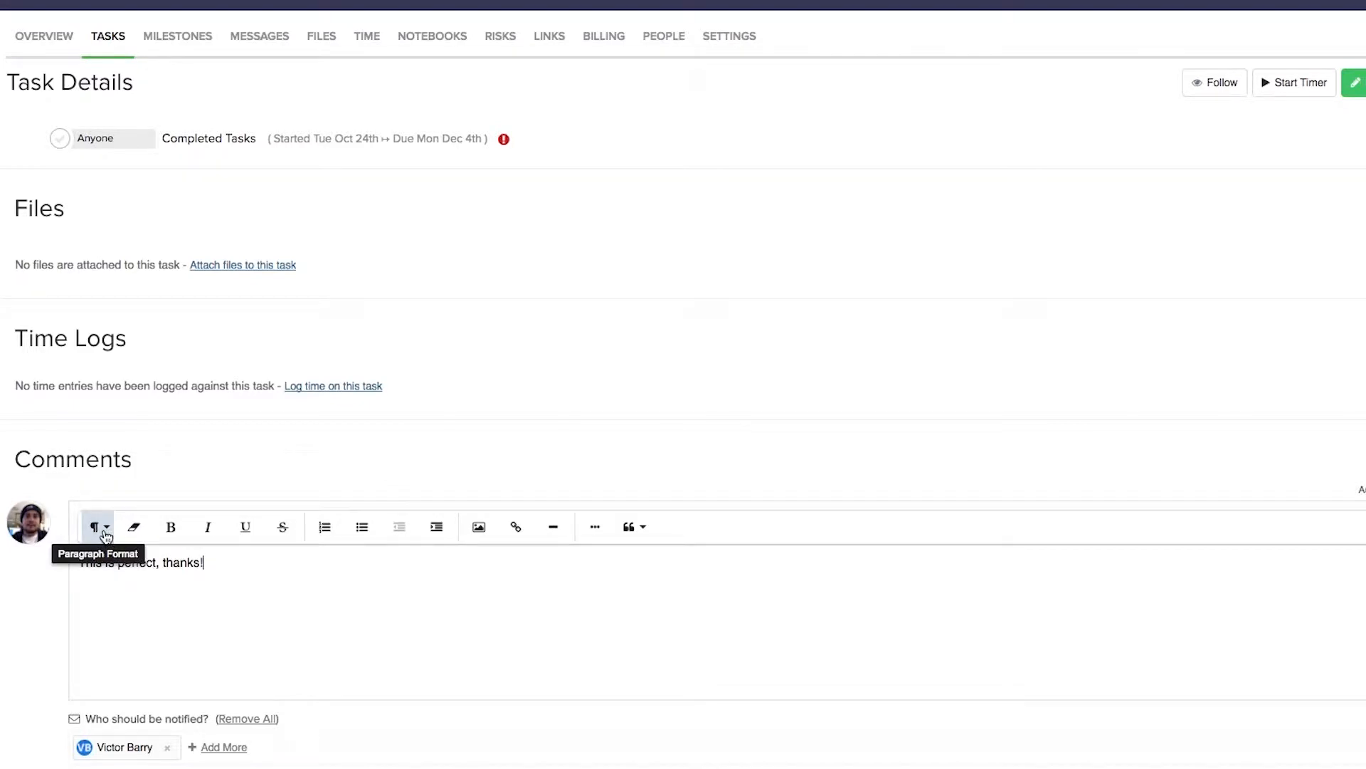
left_click(98, 527)
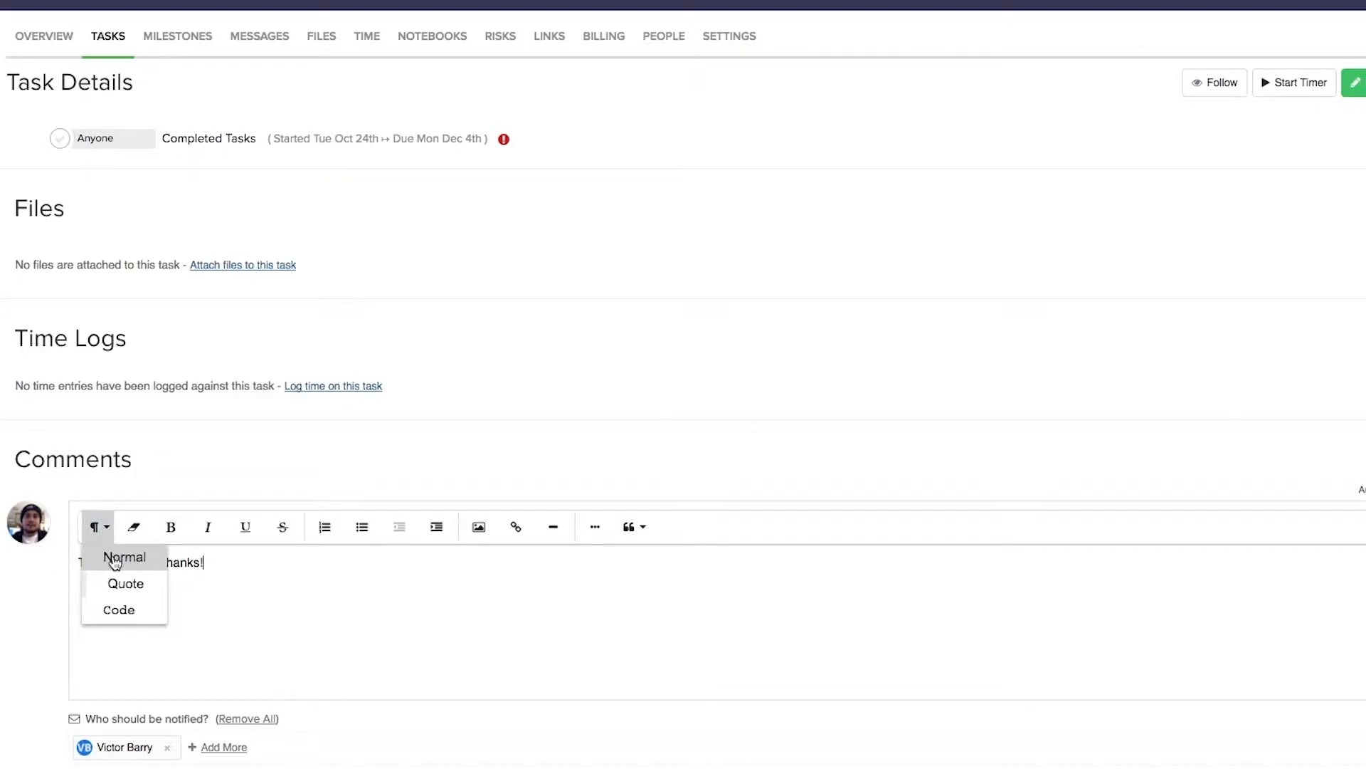
mouse_move(125, 583)
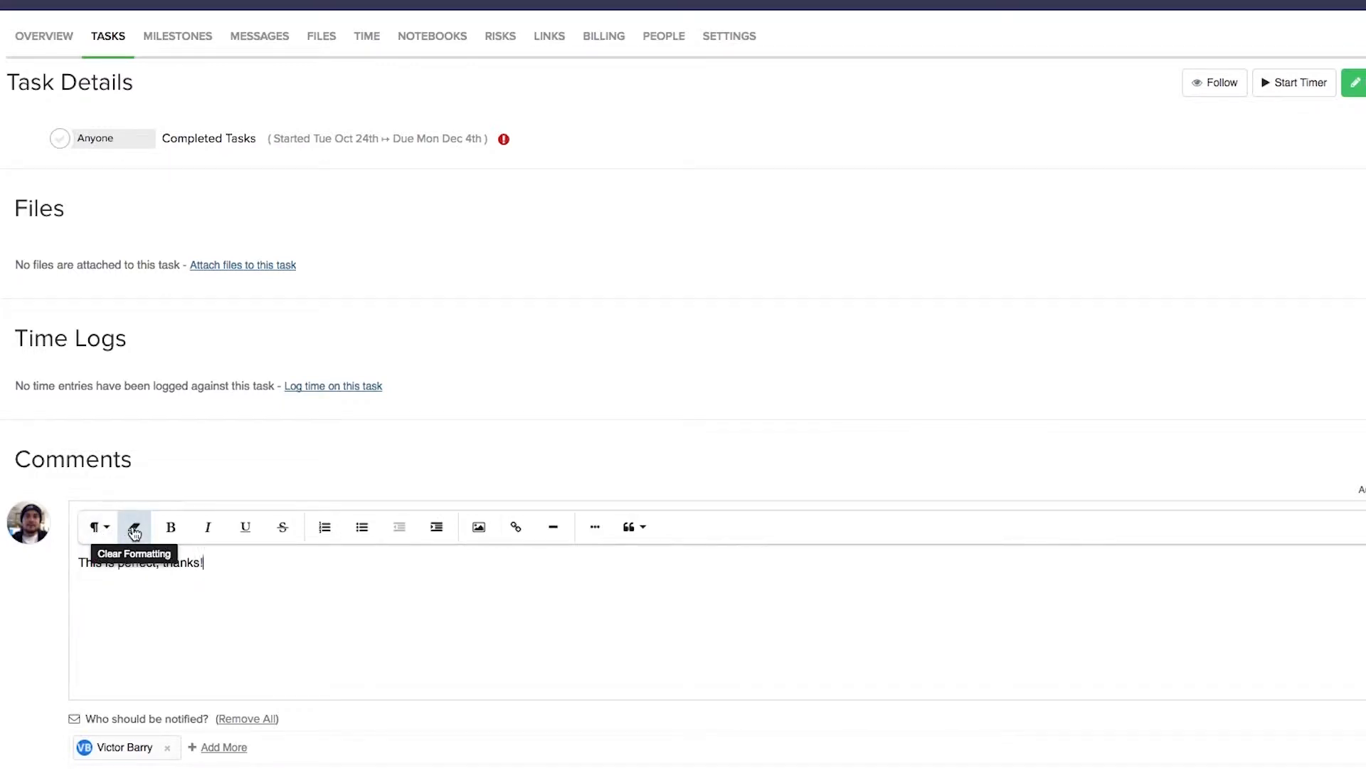
mouse_move(171, 526)
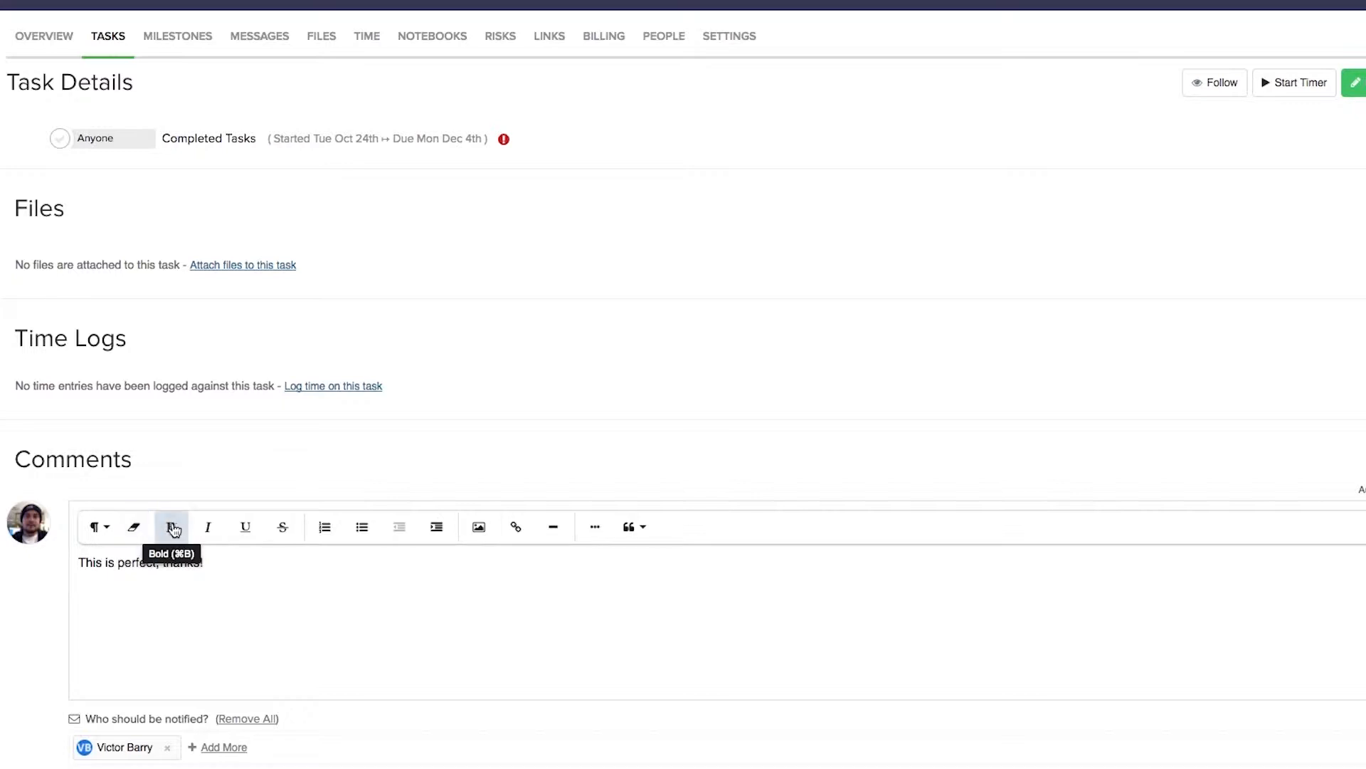
mouse_move(245, 531)
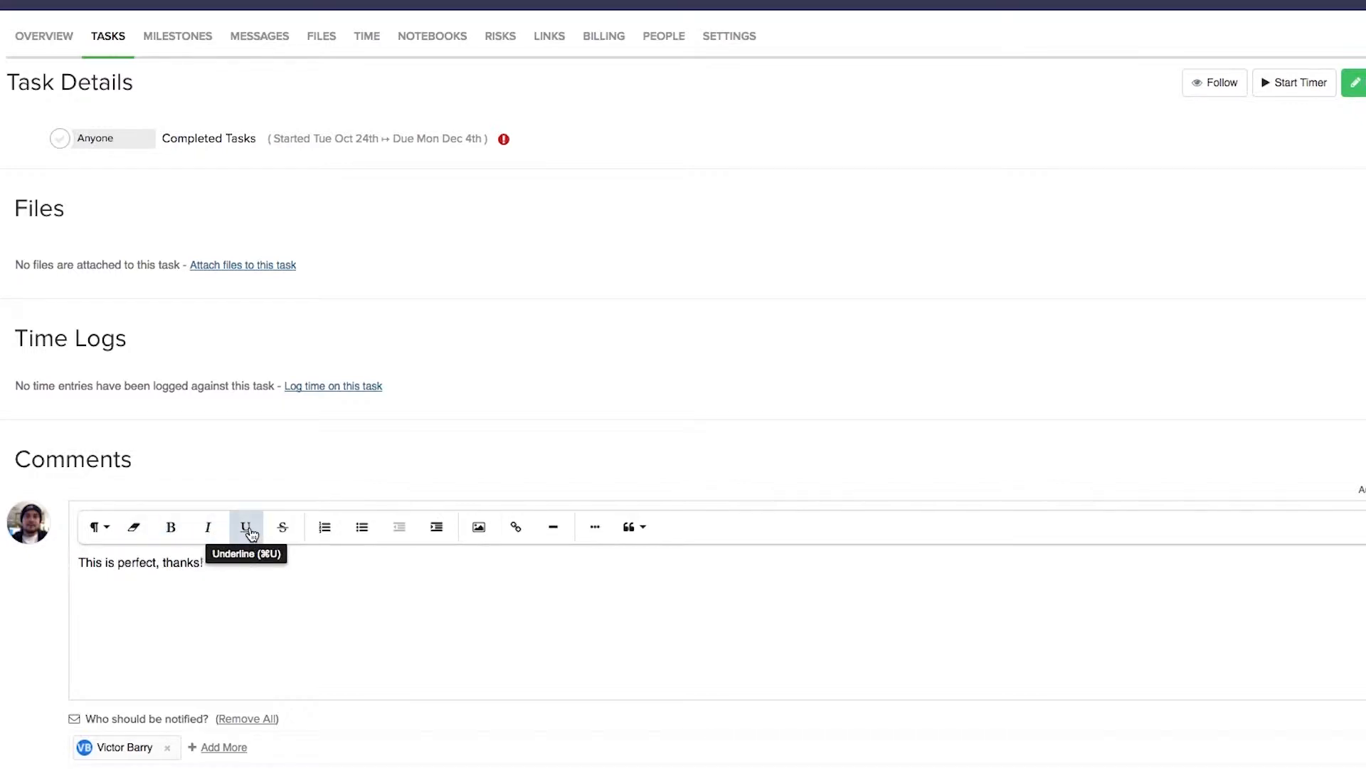
mouse_move(283, 530)
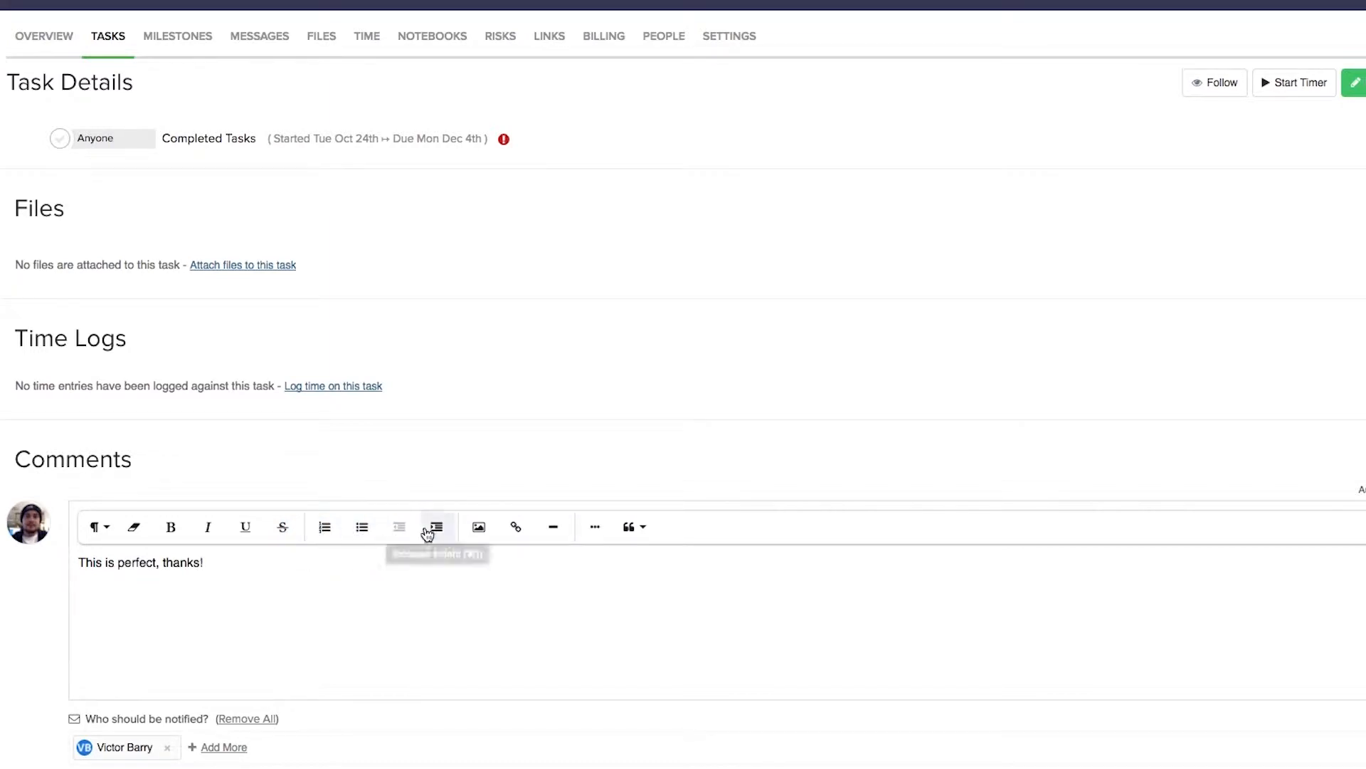
mouse_move(436, 527)
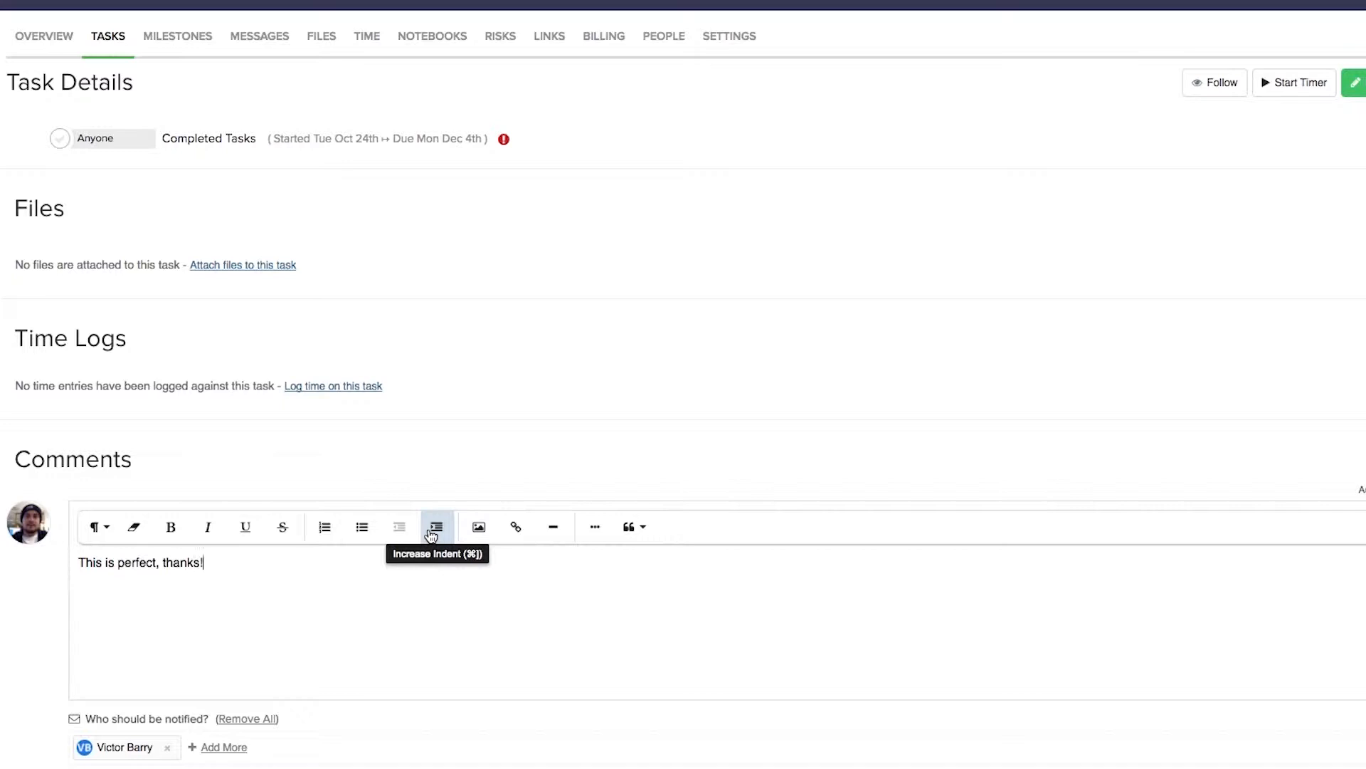
mouse_move(515, 527)
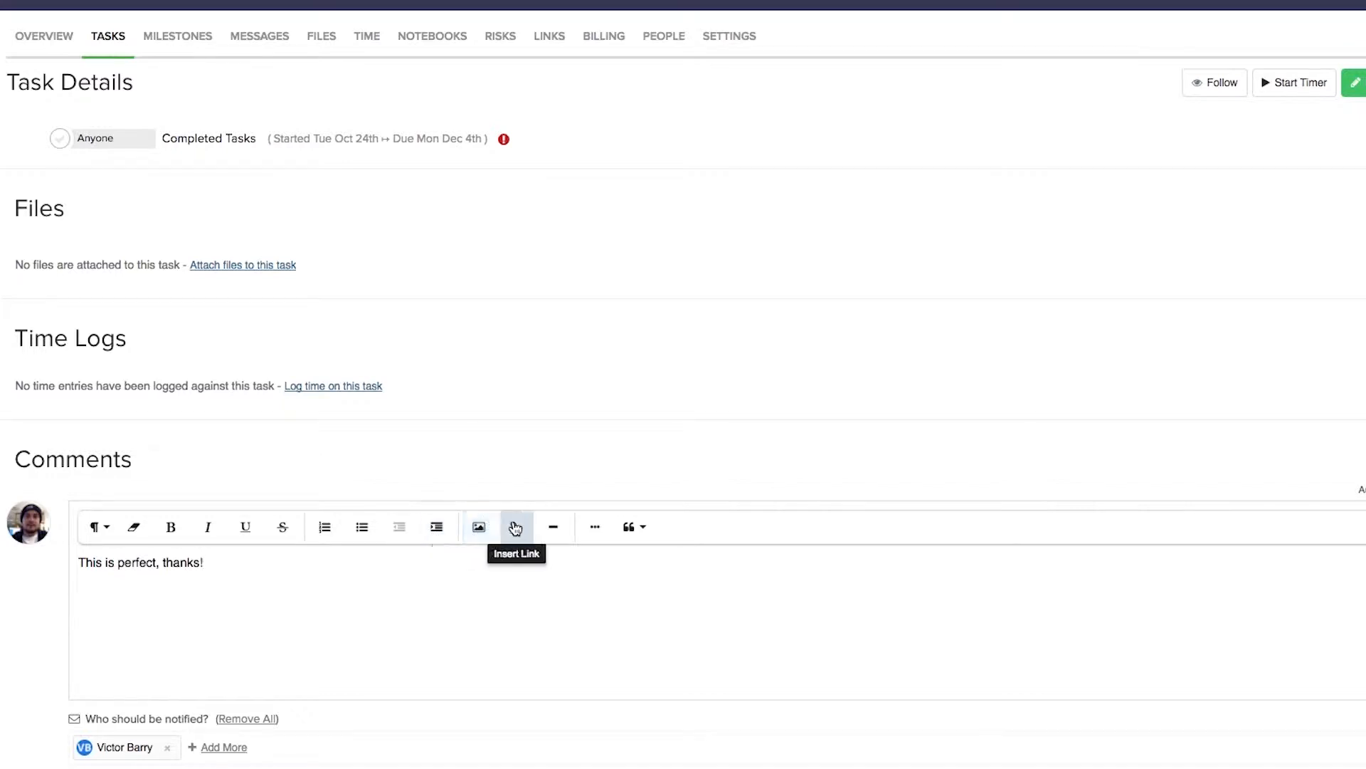
mouse_move(552, 527)
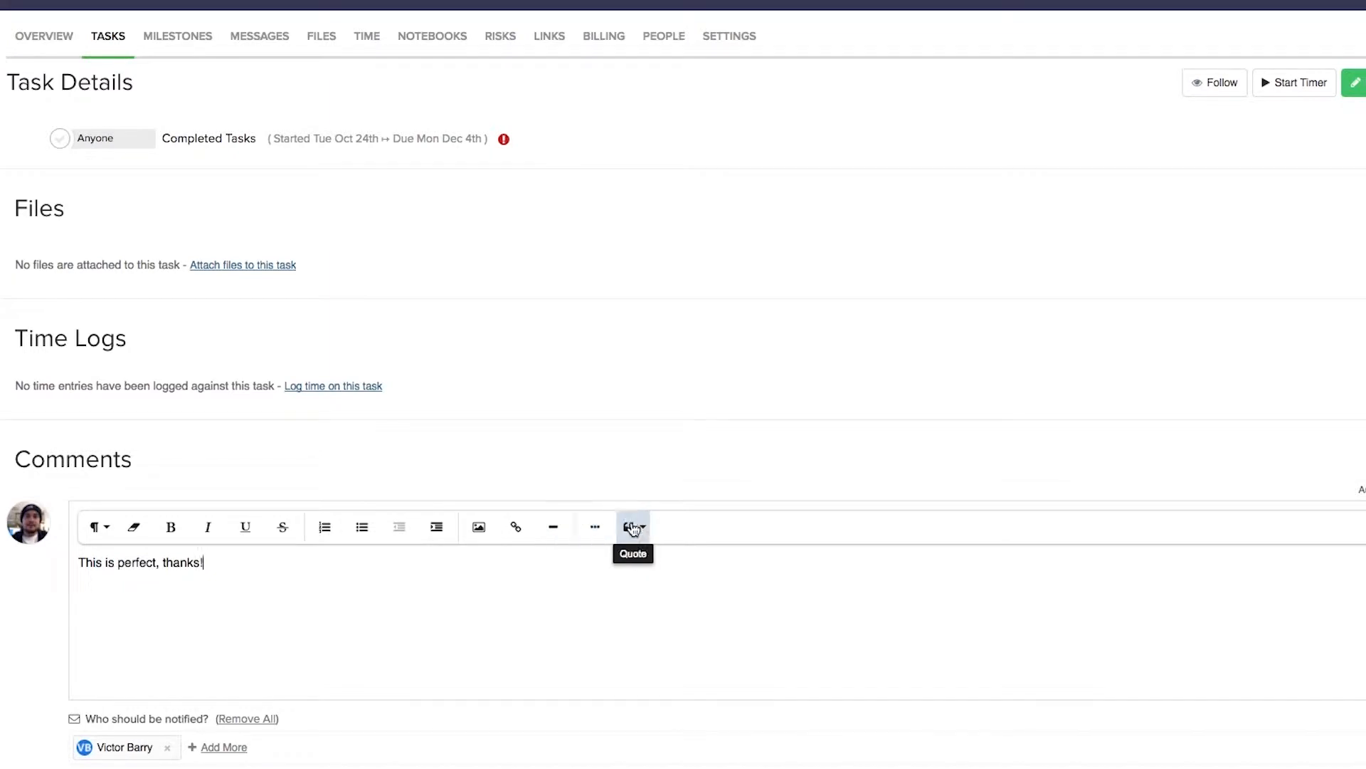
left_click(632, 527)
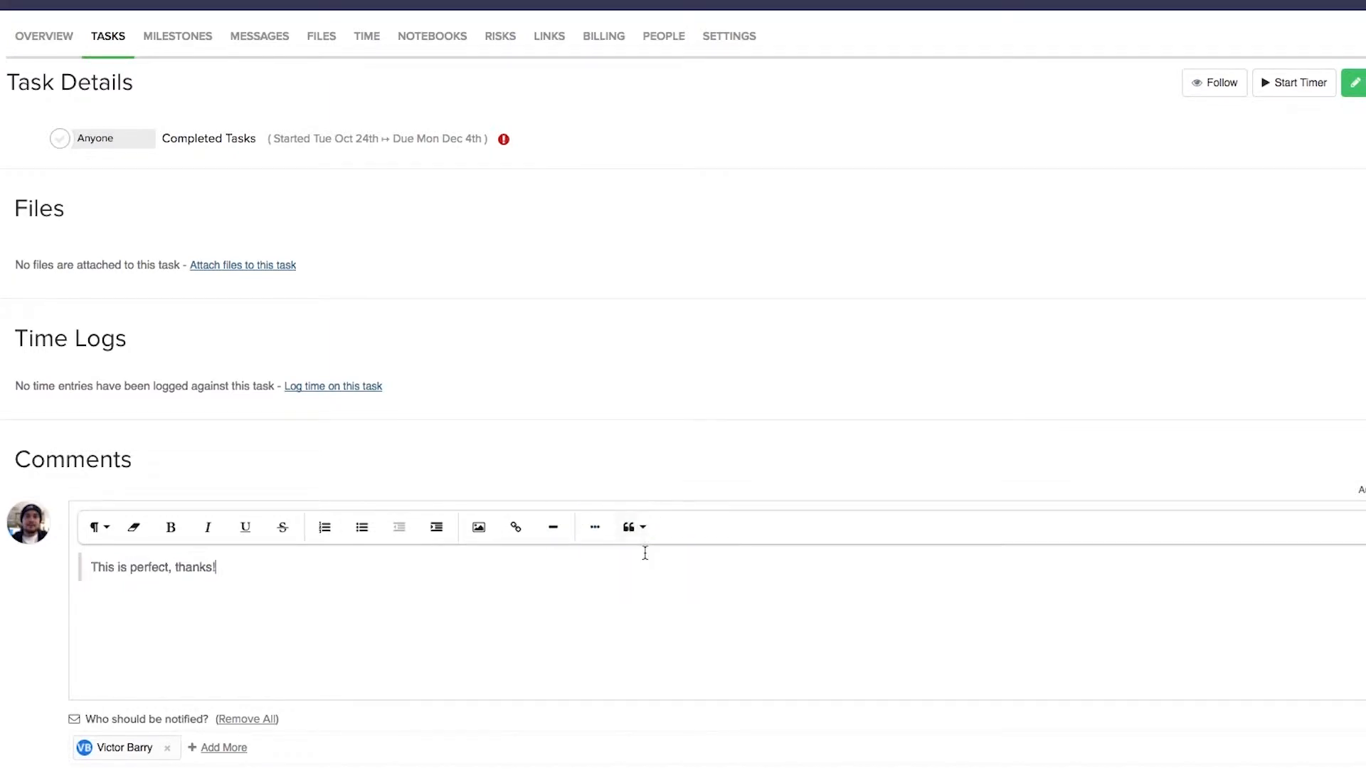
left_click(634, 527)
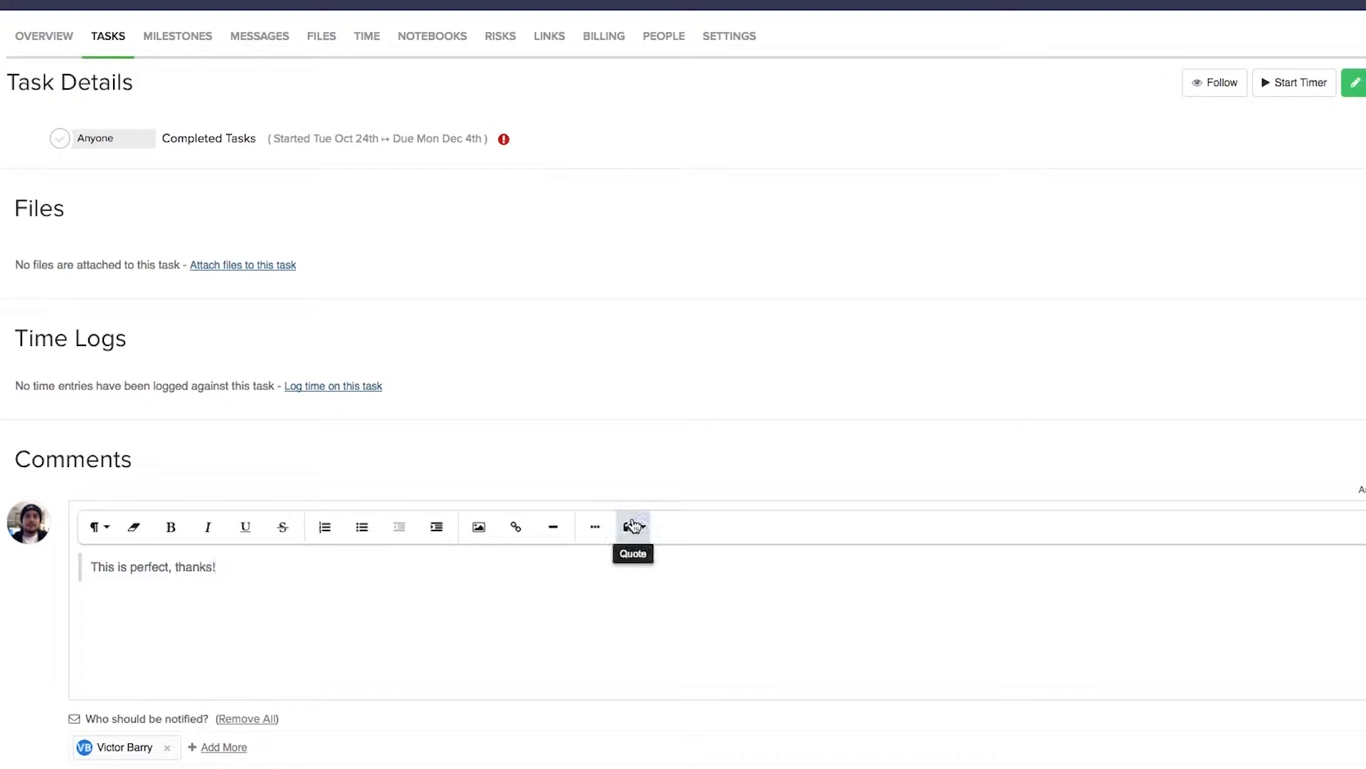
left_click(632, 526)
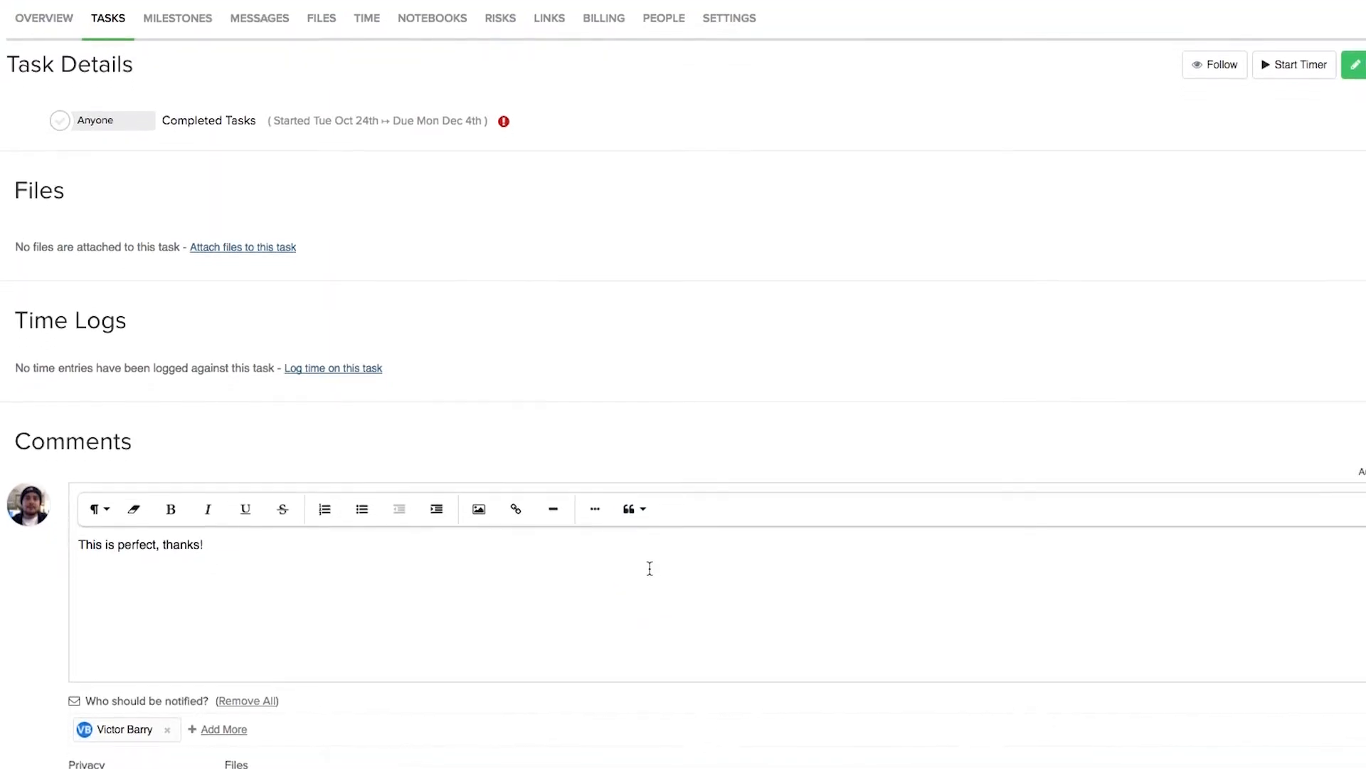
scroll("down", 3)
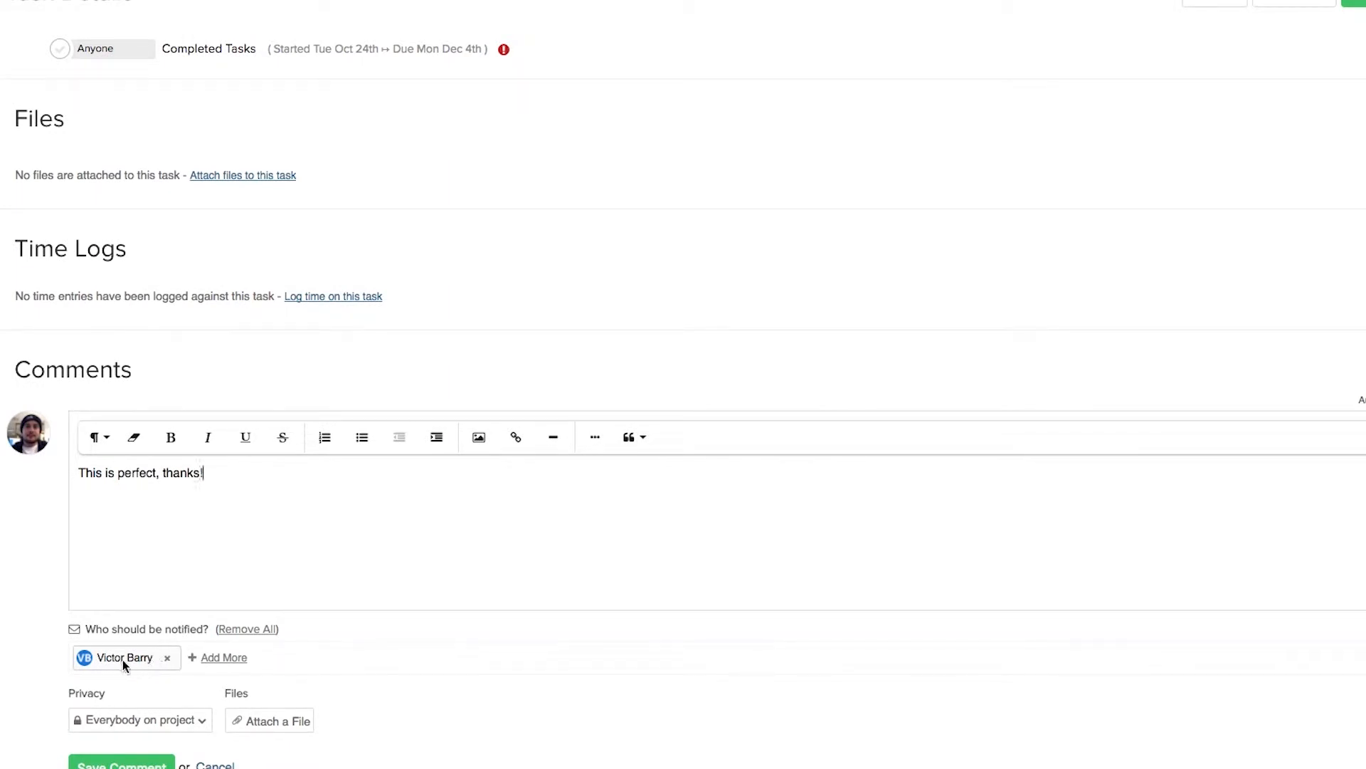
mouse_move(131, 666)
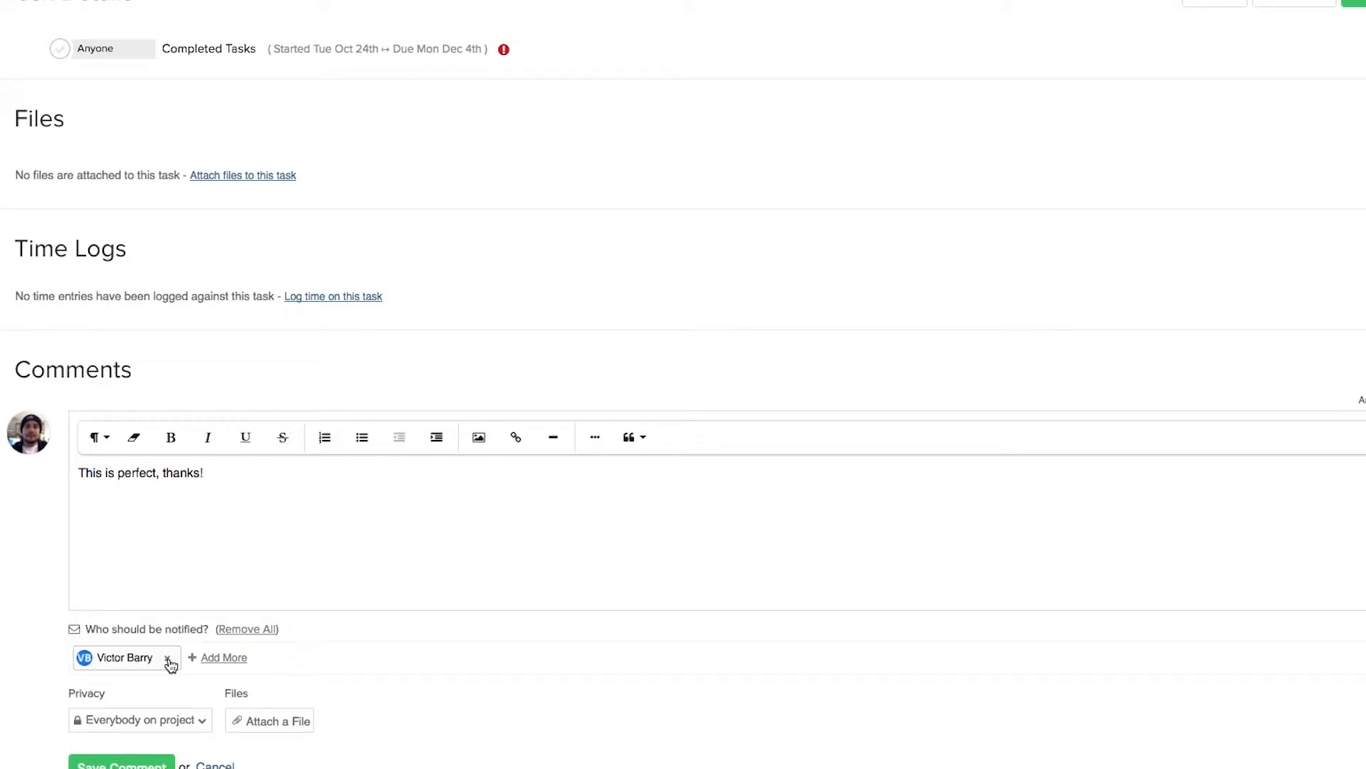
left_click(167, 657)
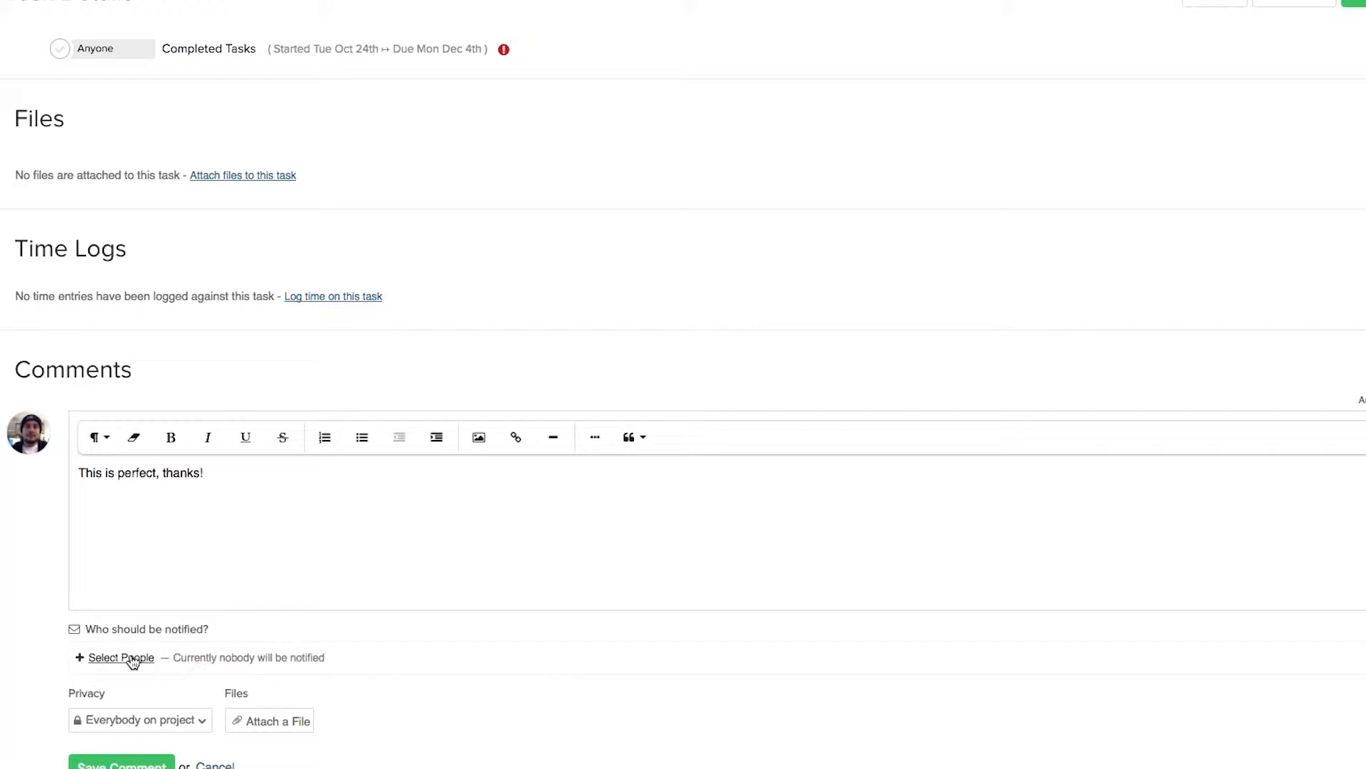
left_click(121, 658)
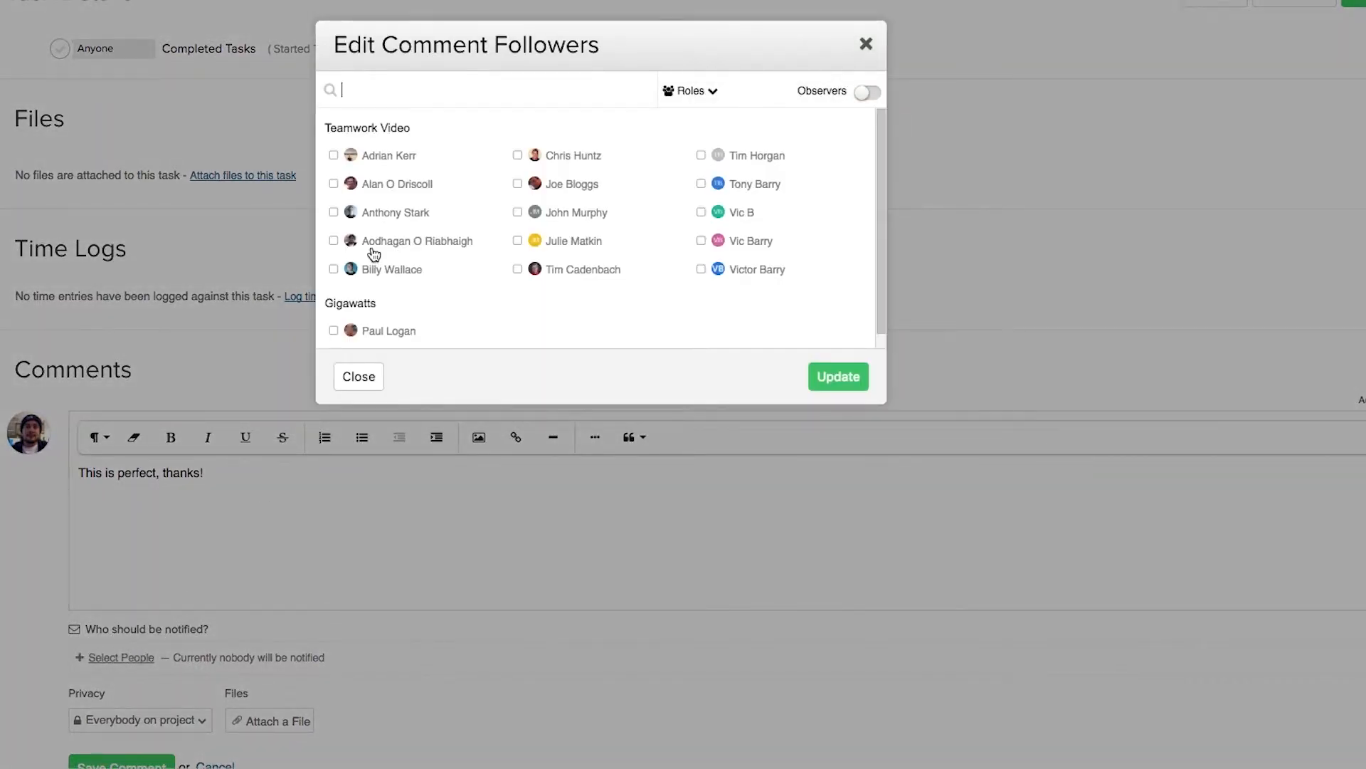
mouse_move(382, 190)
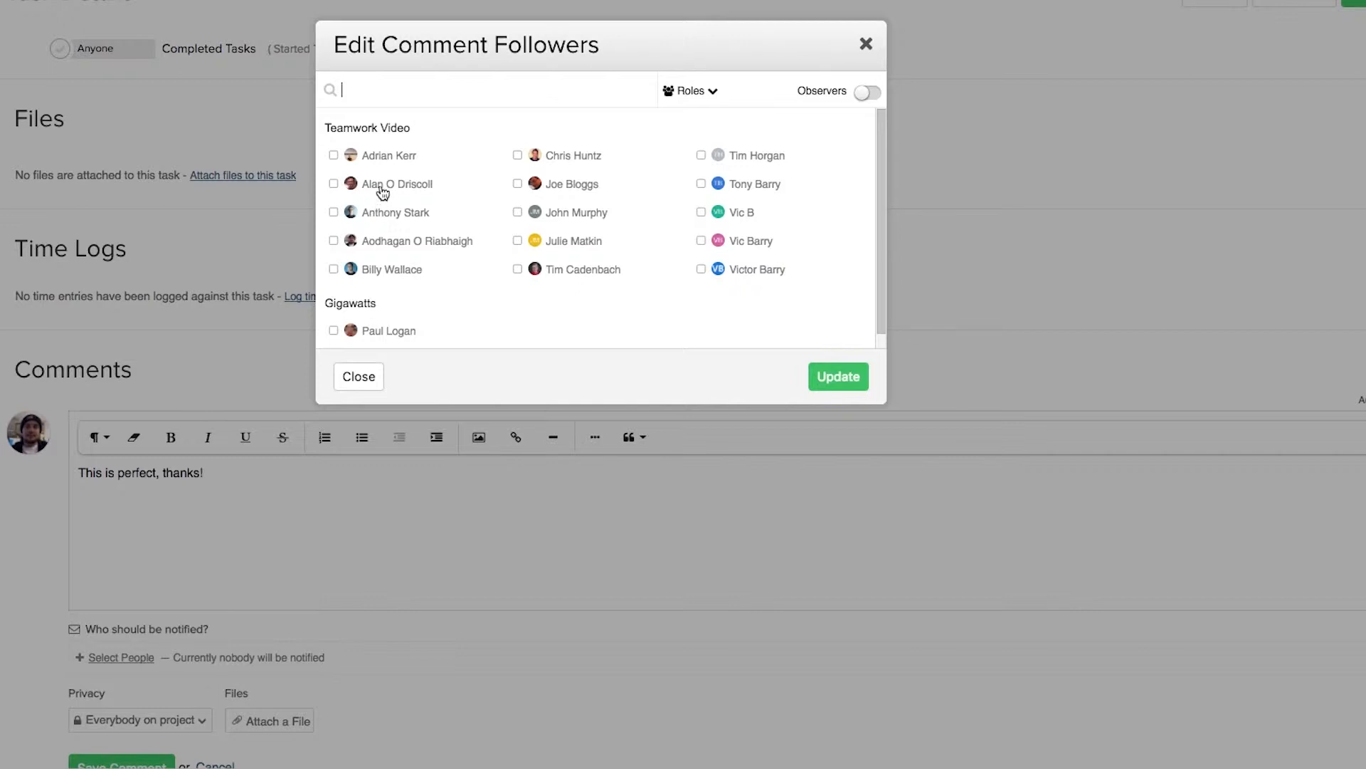
left_click(701, 269)
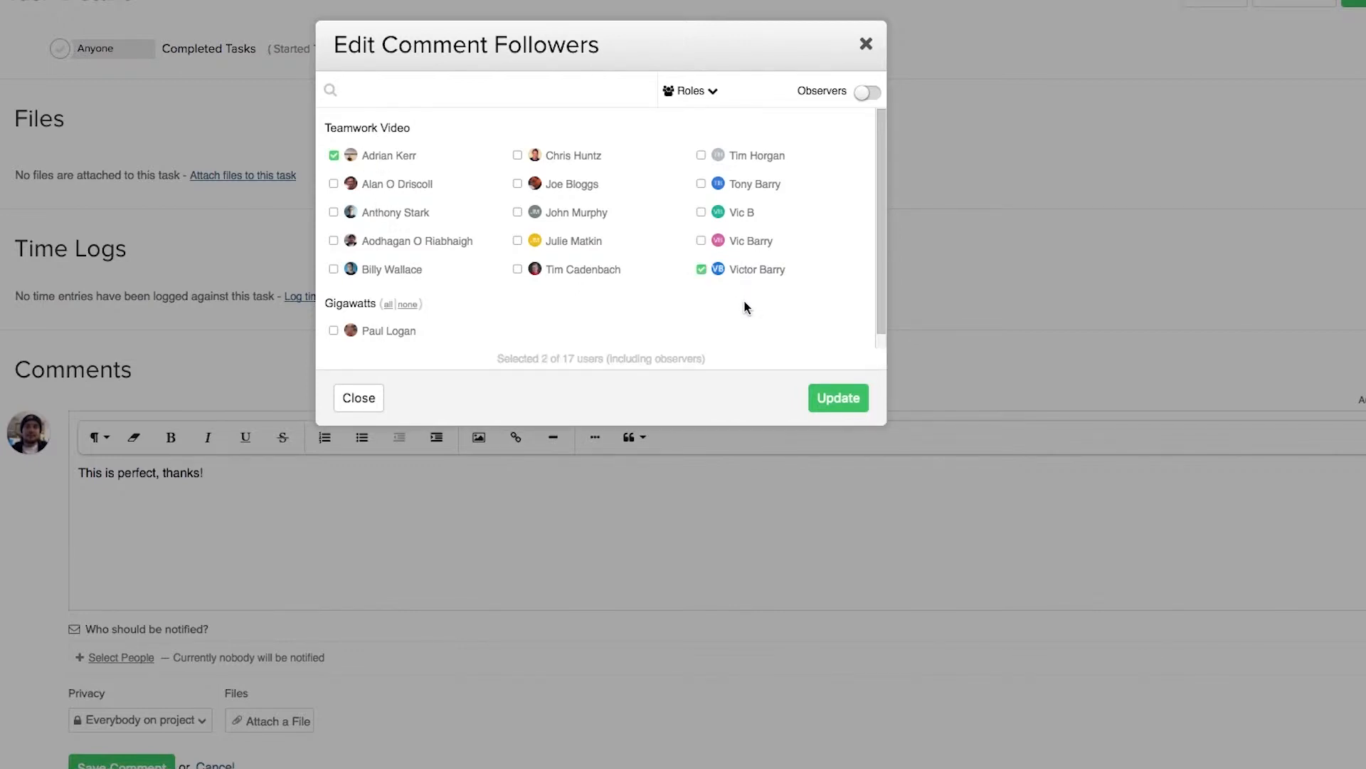
left_click(838, 398)
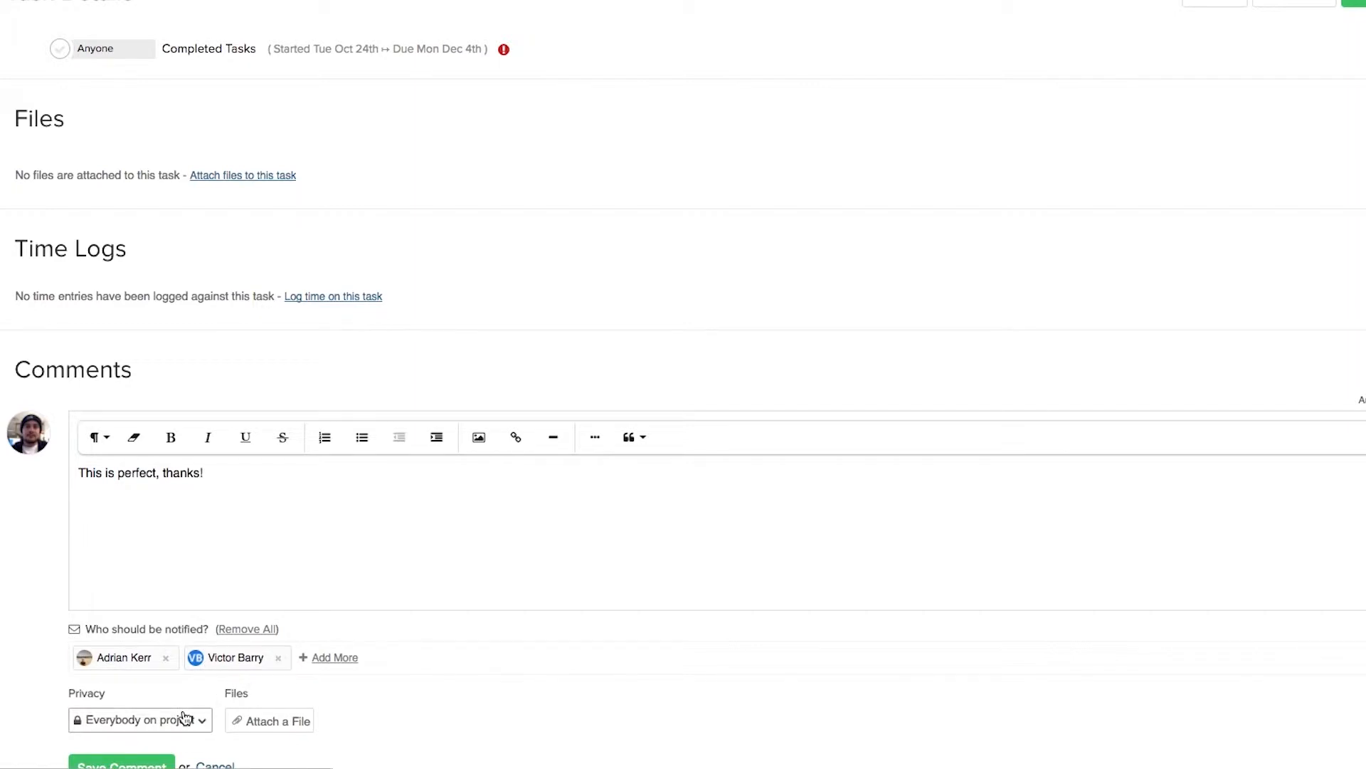
mouse_move(178, 724)
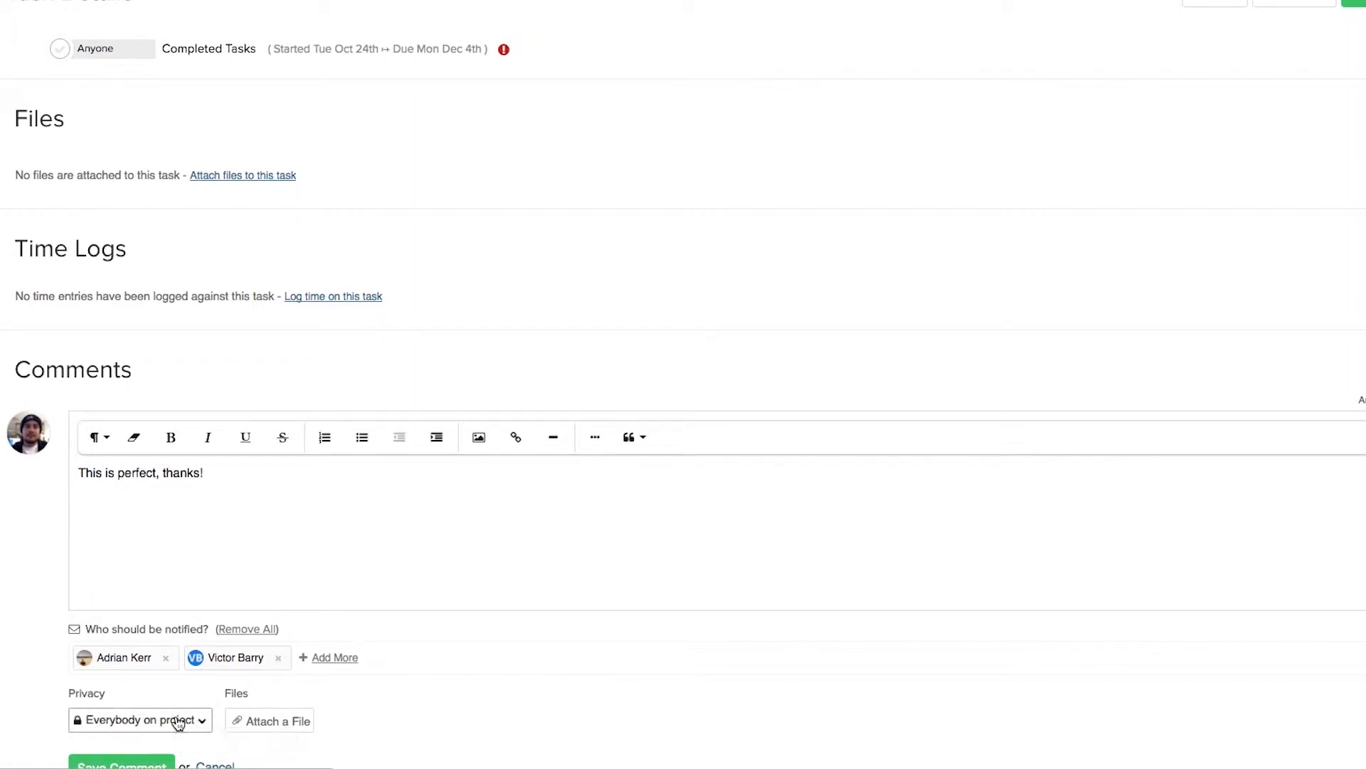
left_click(140, 720)
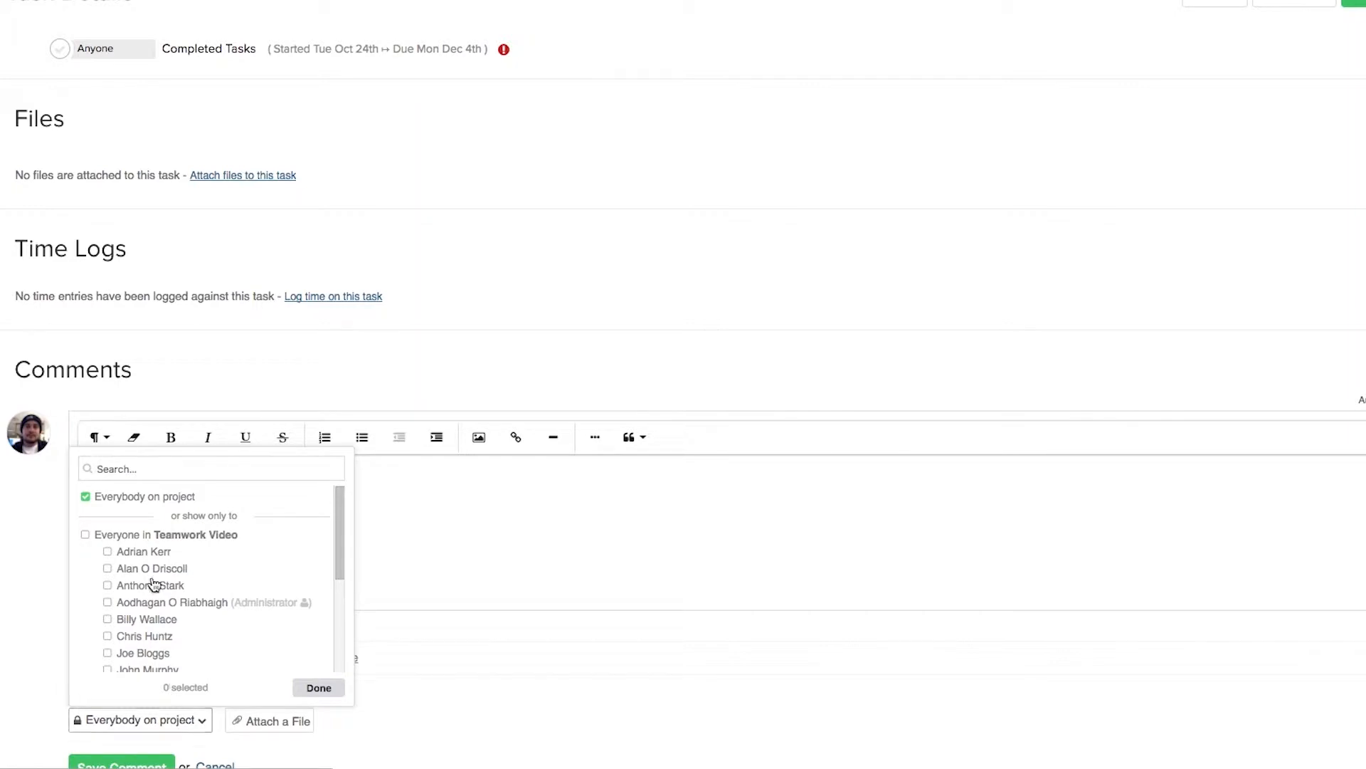
mouse_move(155, 505)
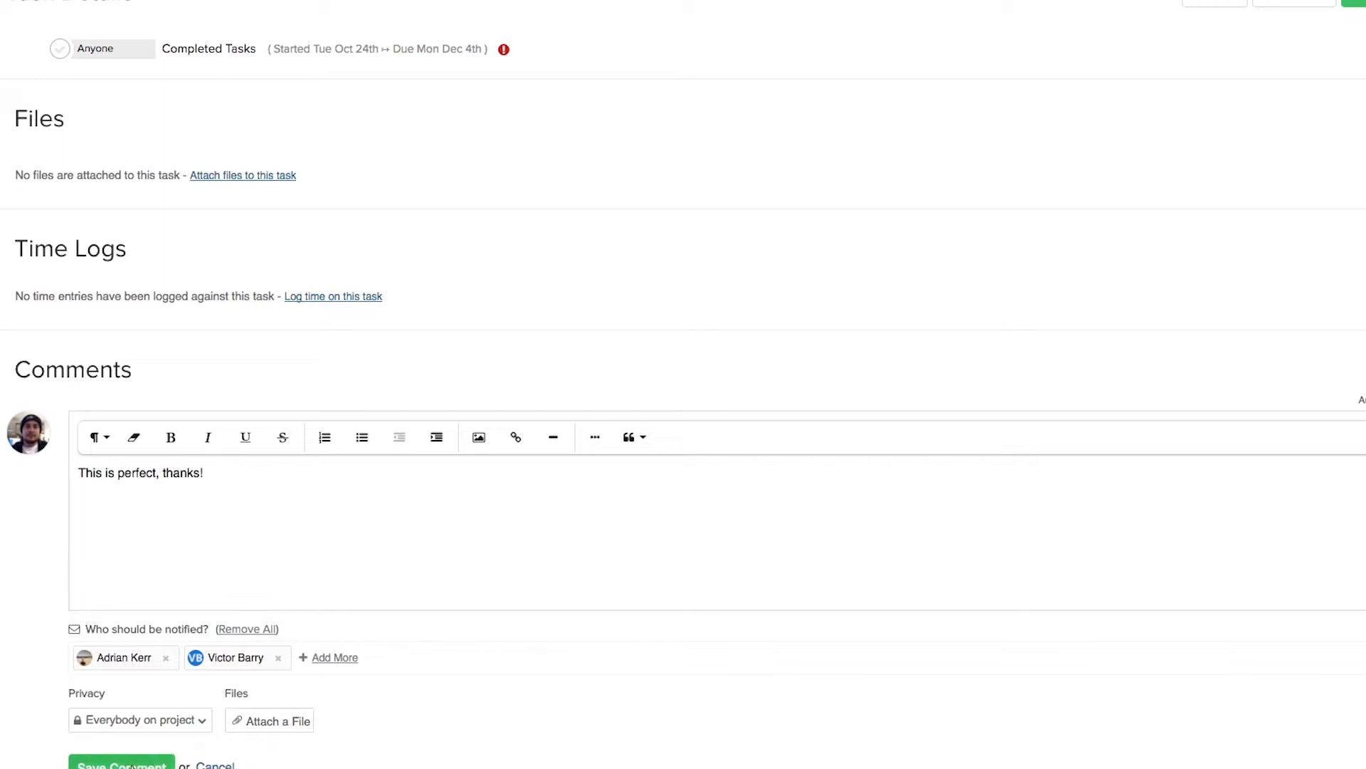
left_click(123, 766)
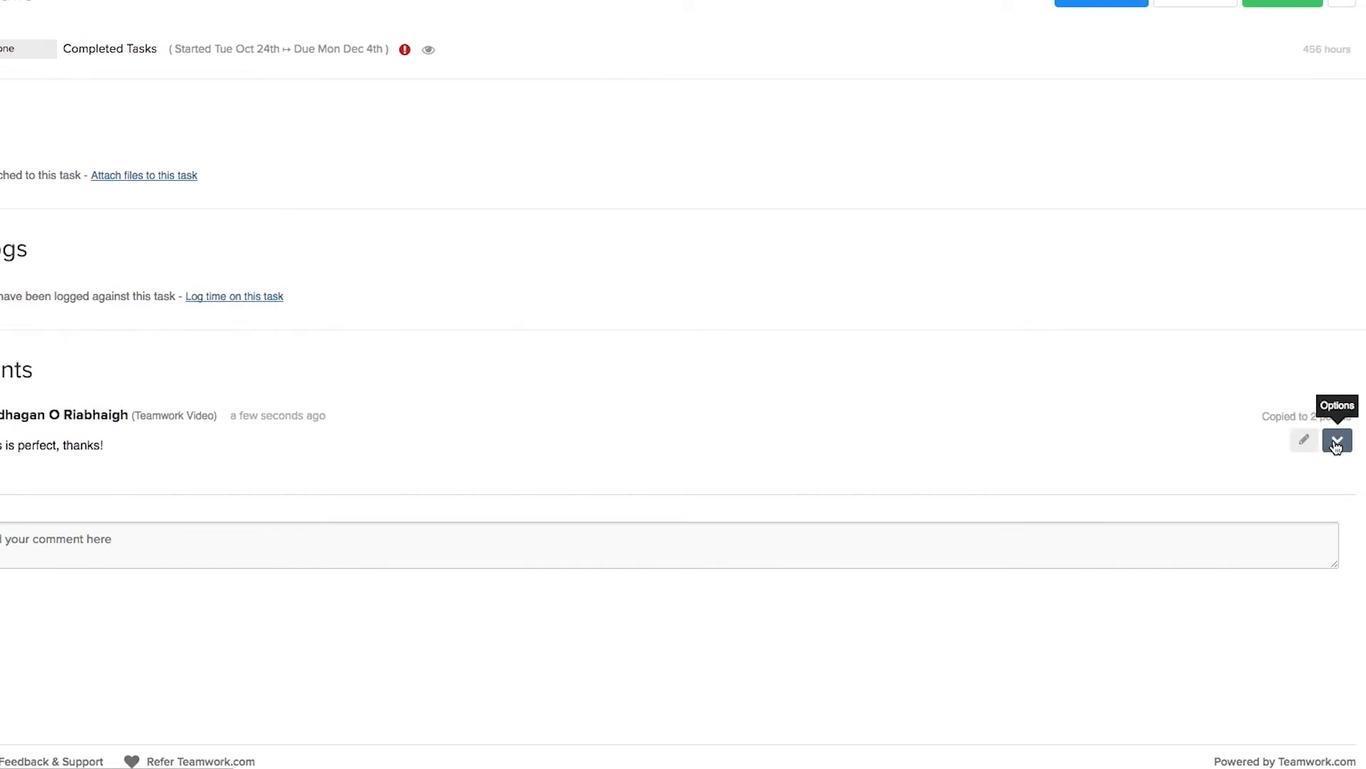
Open the posted comment's Modify Comment dialog showing its author and creation date
left_click(1333, 440)
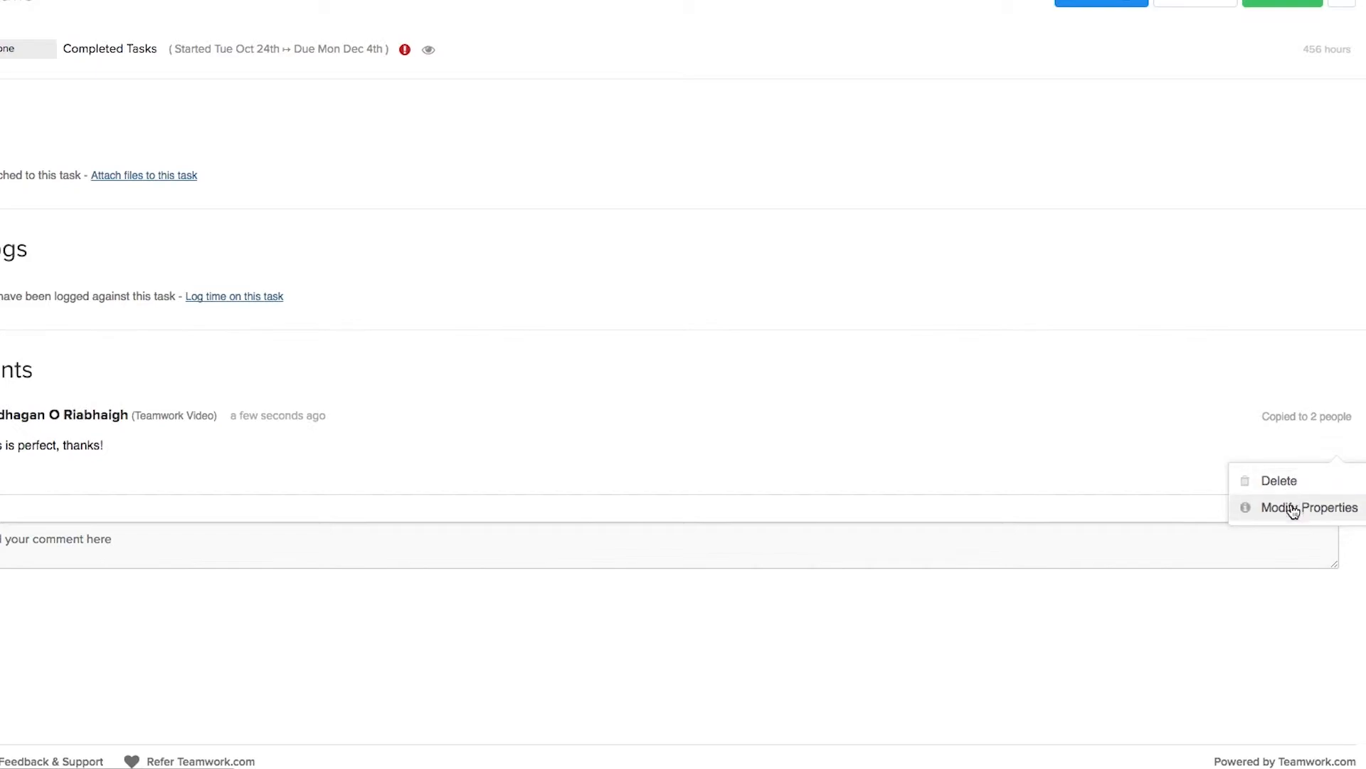
left_click(1292, 507)
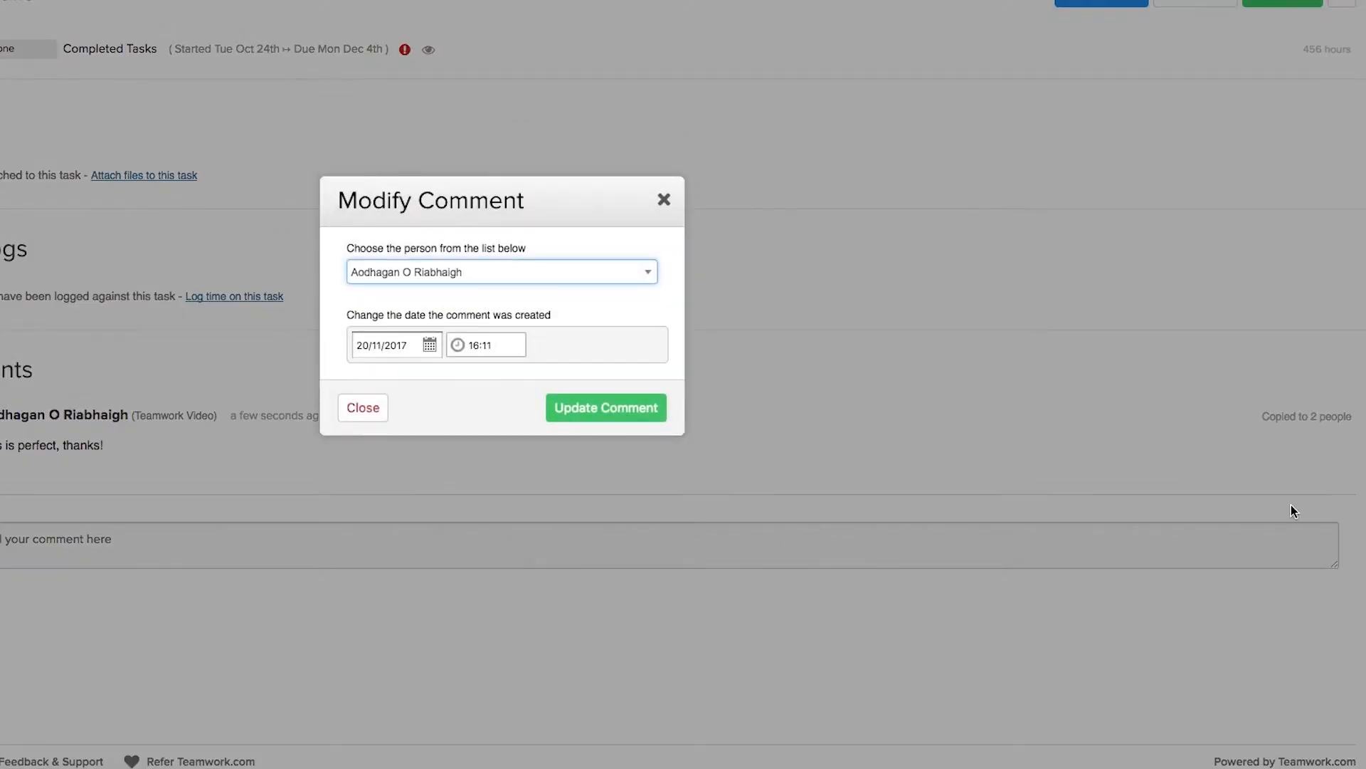
Change the comment's author to Anthony Stark and save the update
left_click(501, 271)
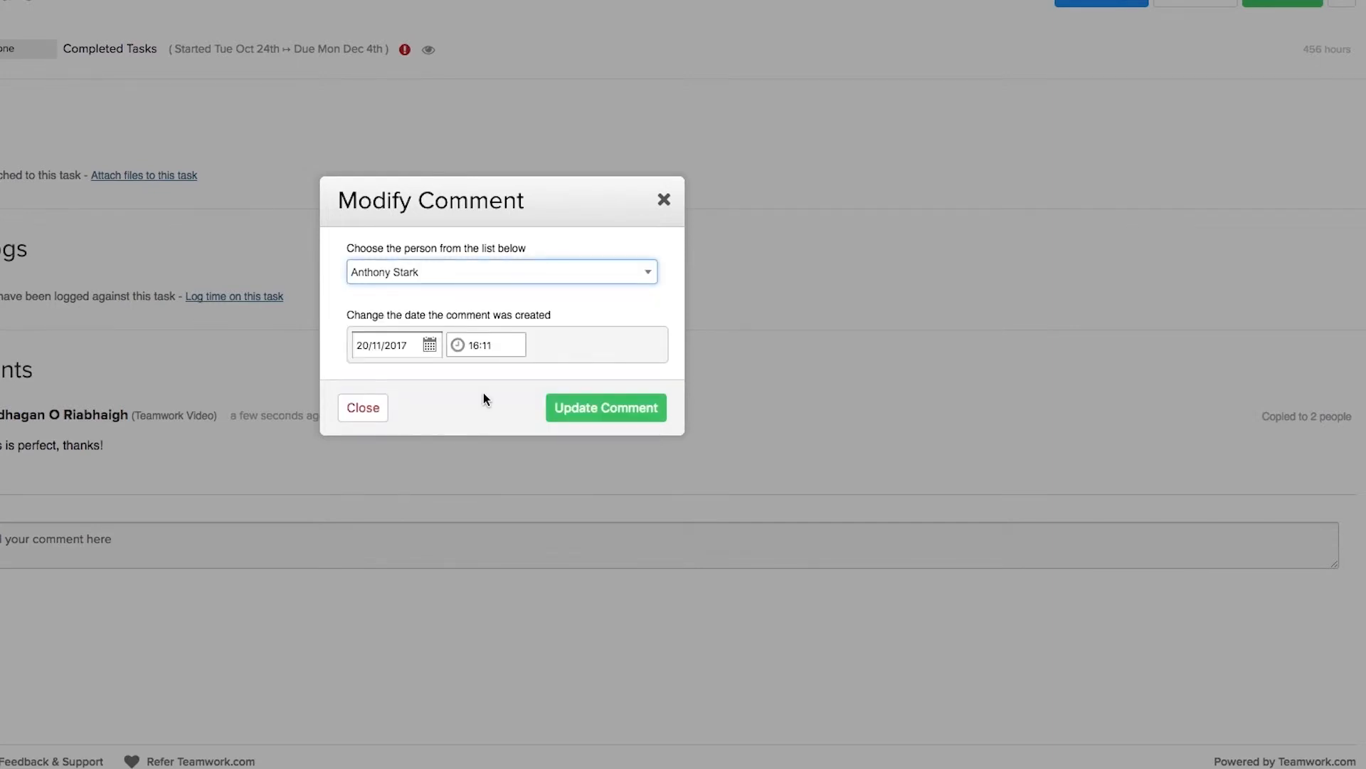
left_click(390, 345)
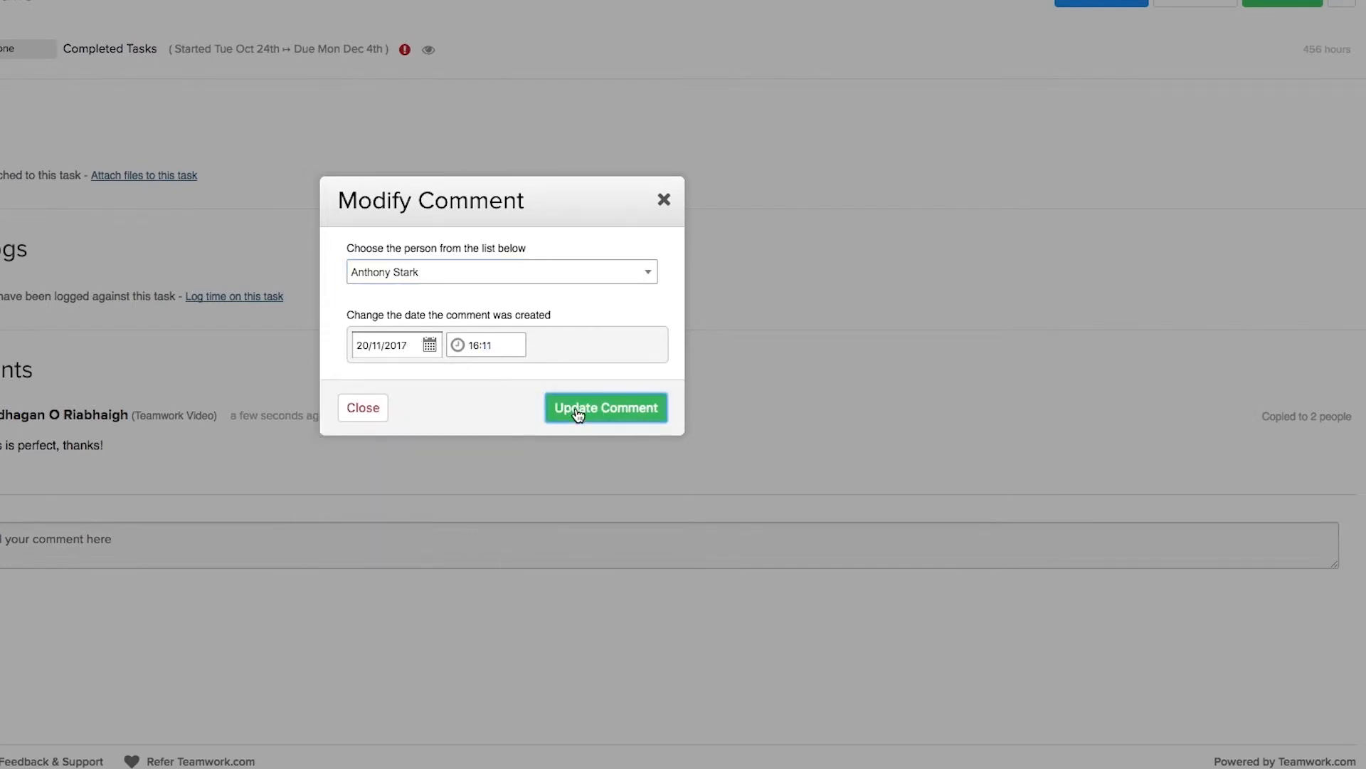
left_click(606, 407)
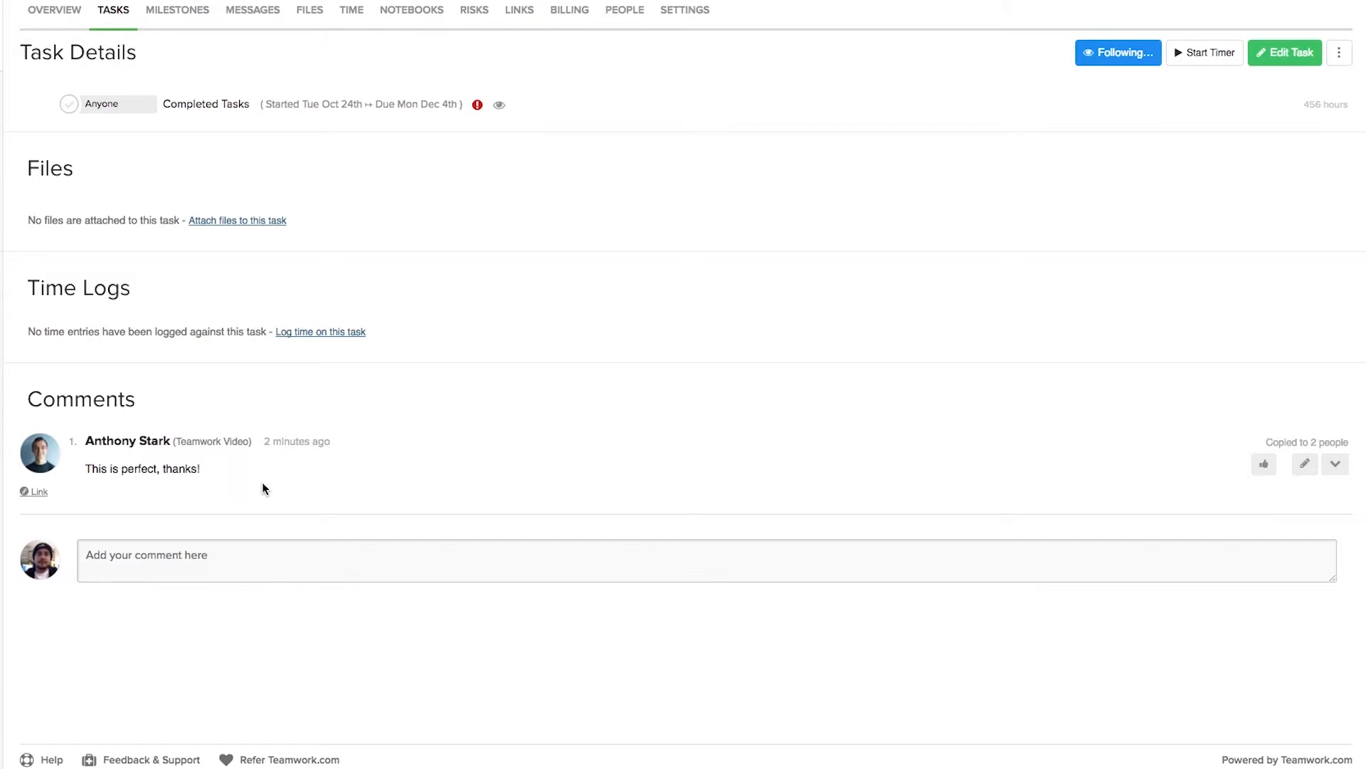
mouse_move(1066, 484)
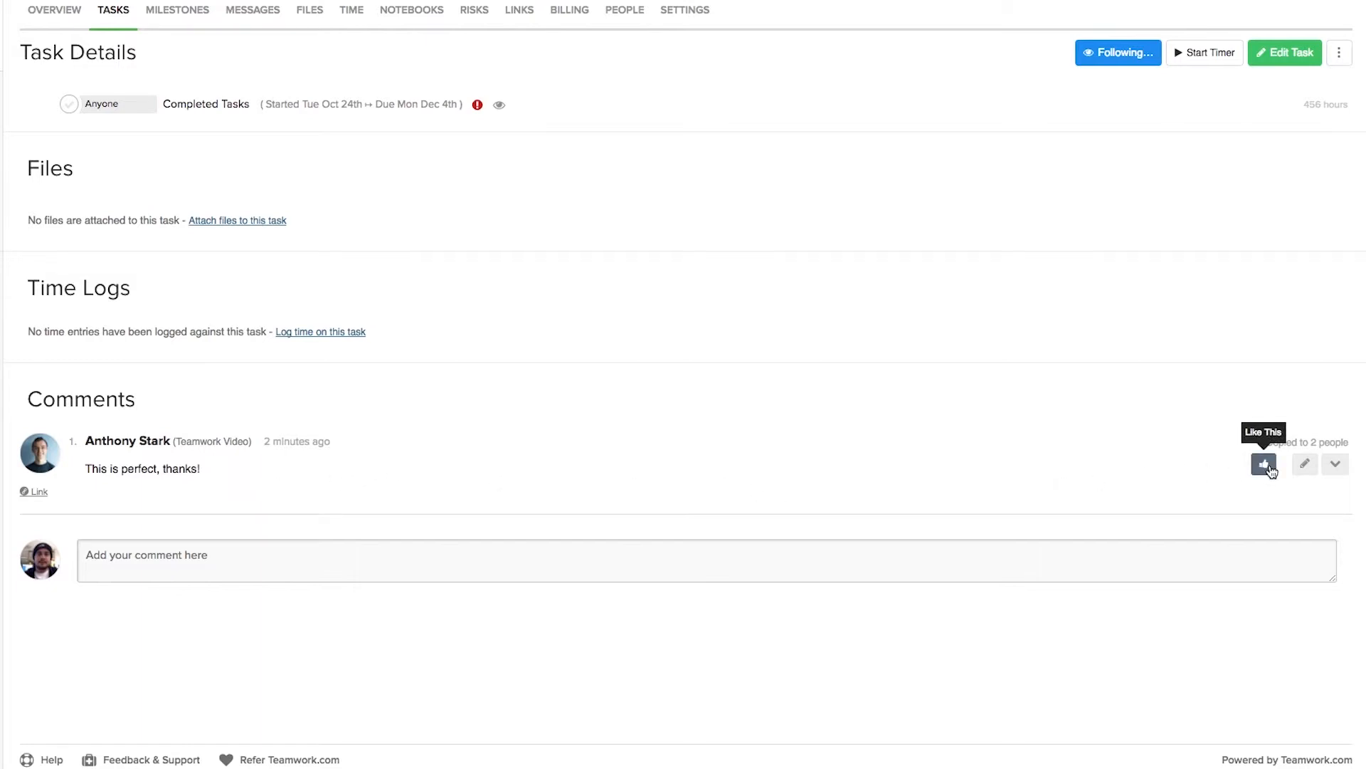
left_click(1263, 464)
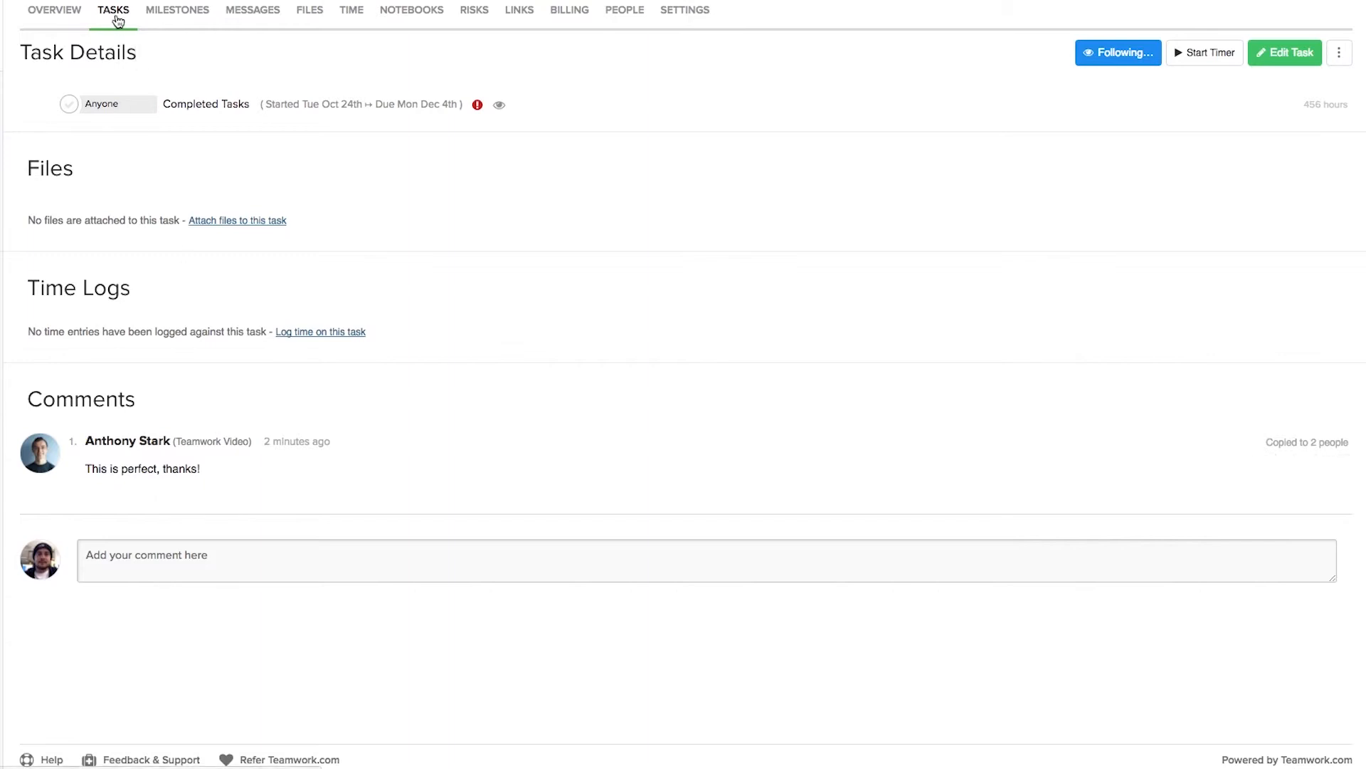
Go to the task list and preview Meet the Team Logo's comment 'Hey Alan, any updates?'
left_click(118, 10)
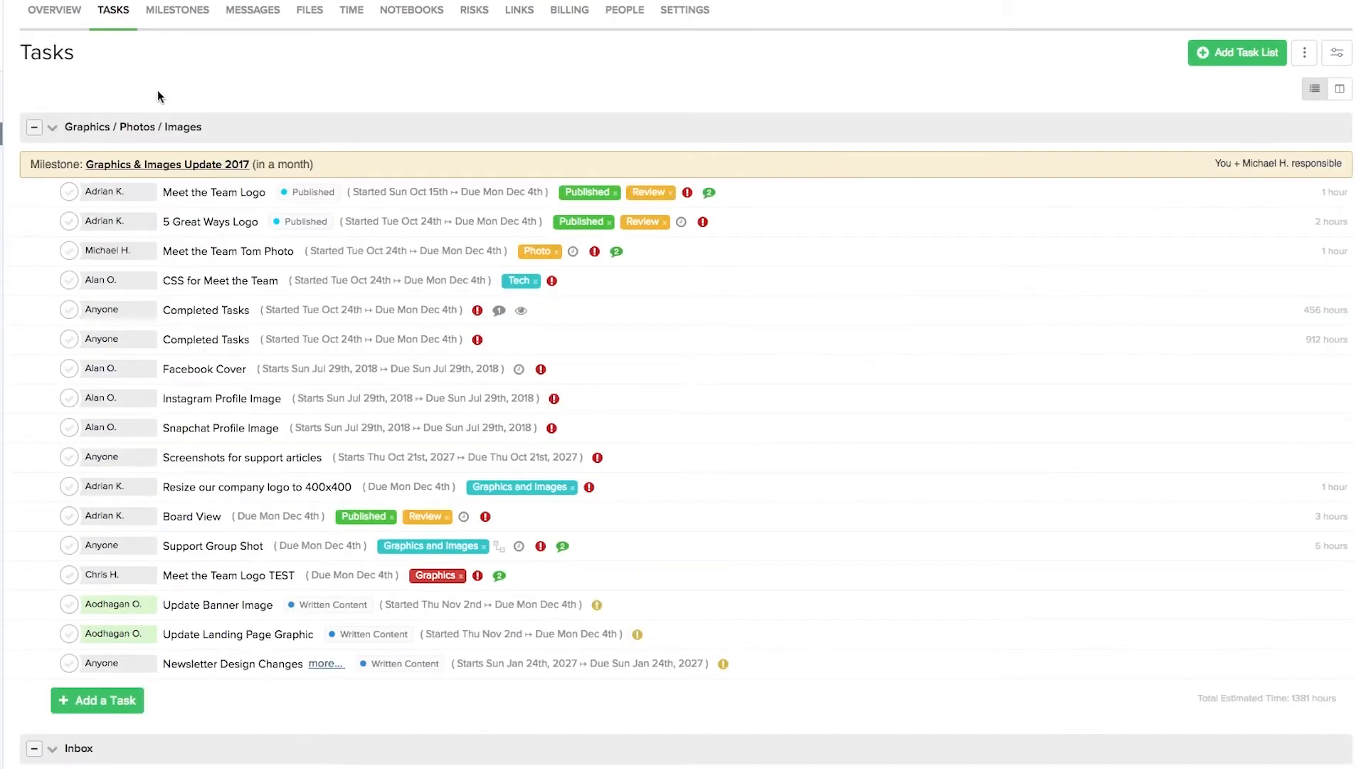
mouse_move(166, 94)
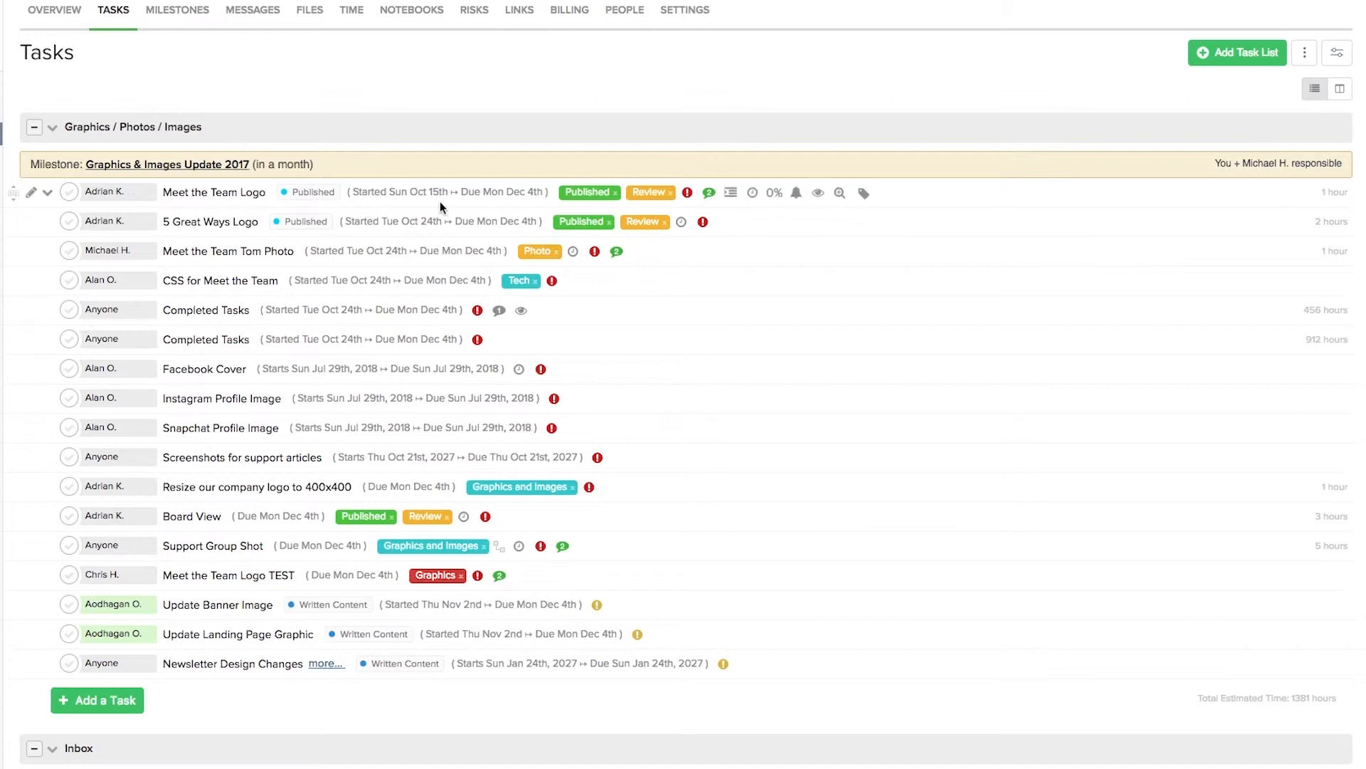
left_click(708, 193)
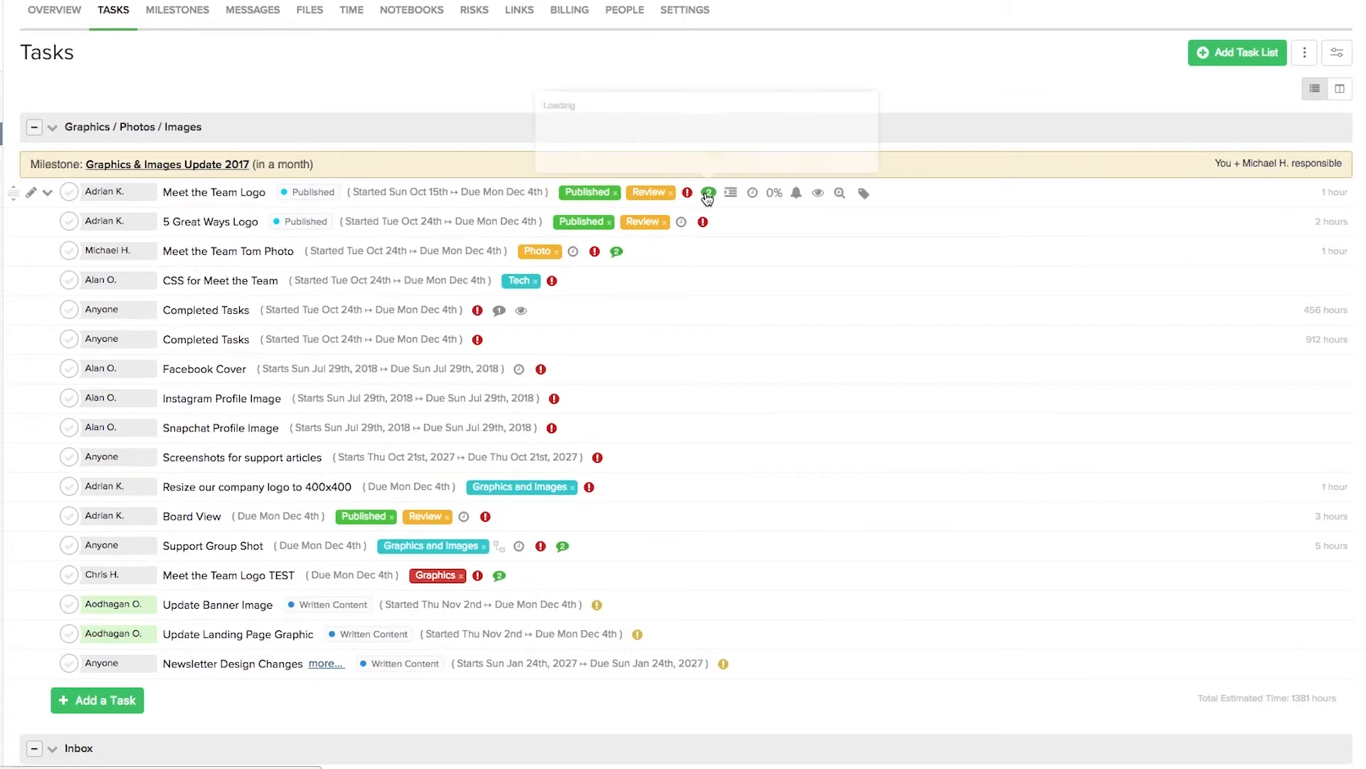
left_click(709, 192)
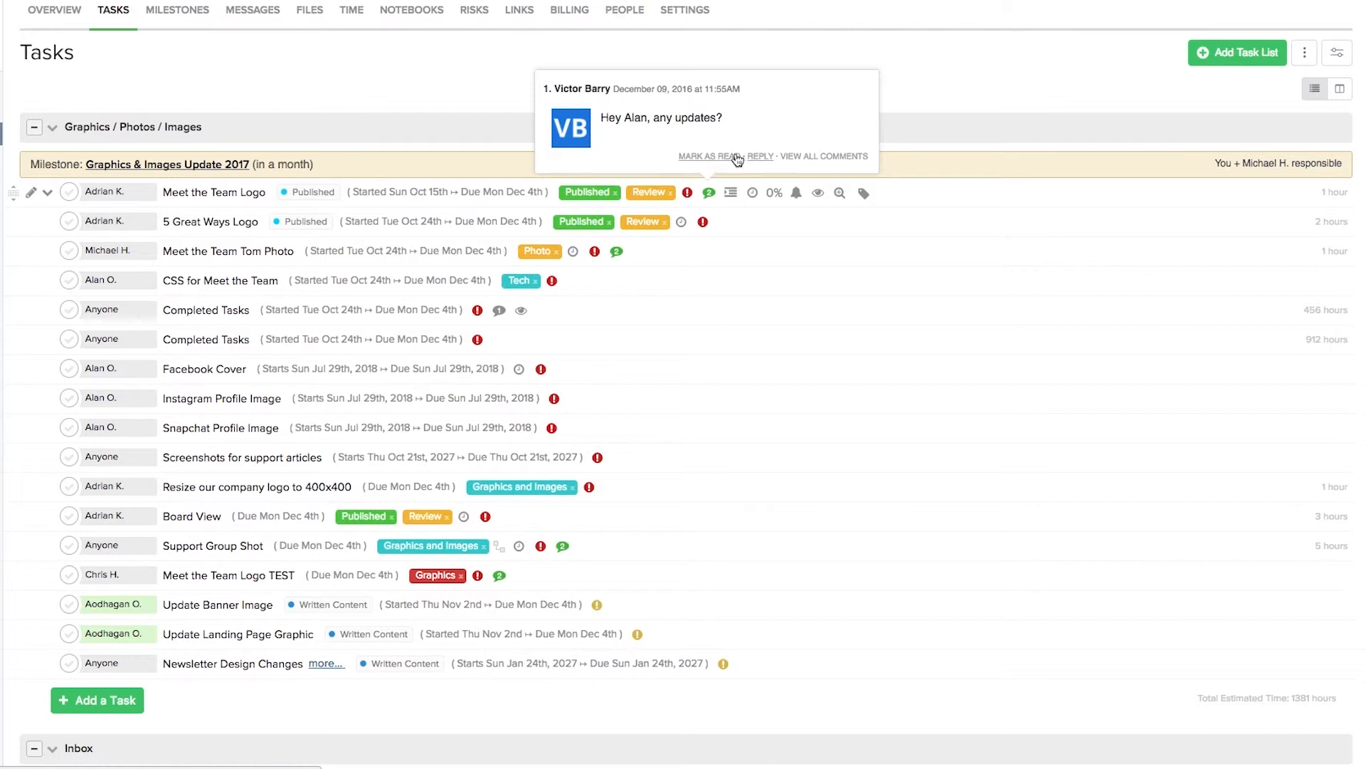
mouse_move(764, 162)
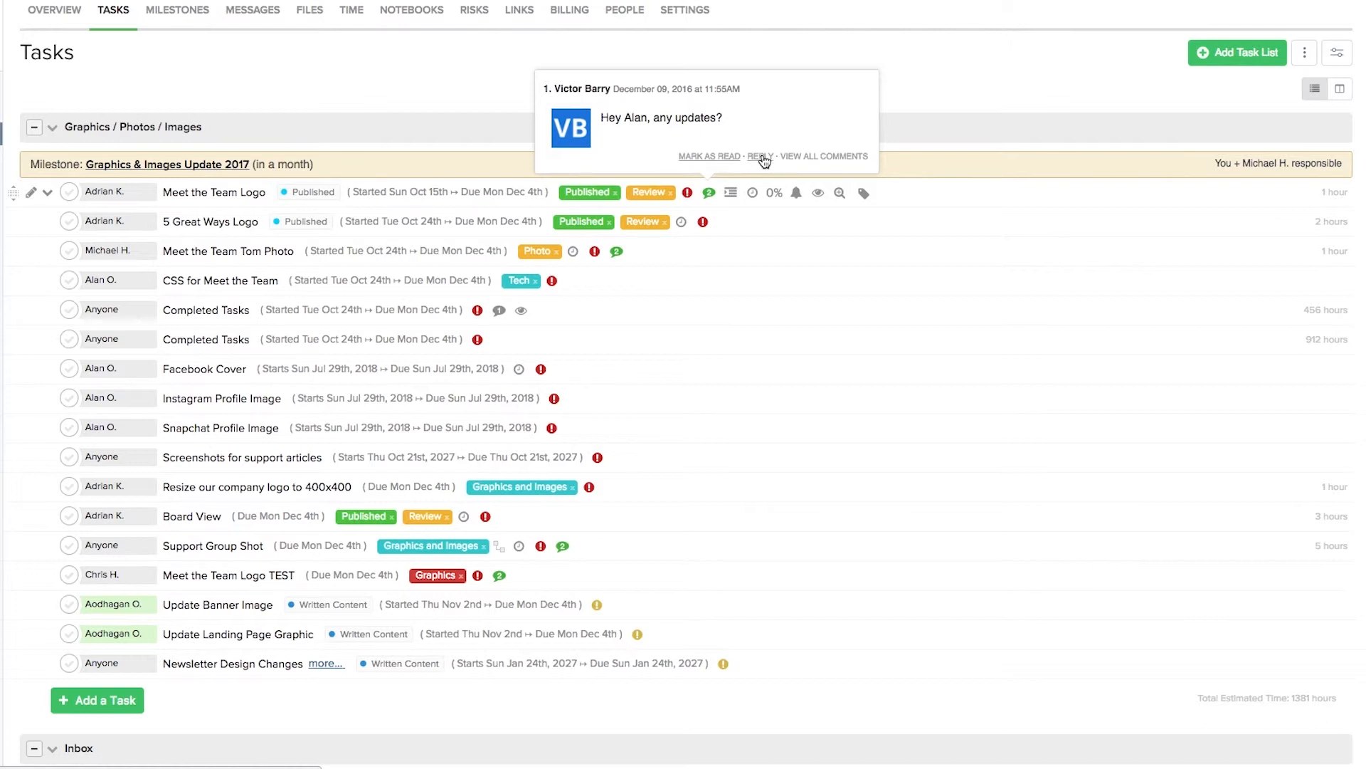
mouse_move(802, 163)
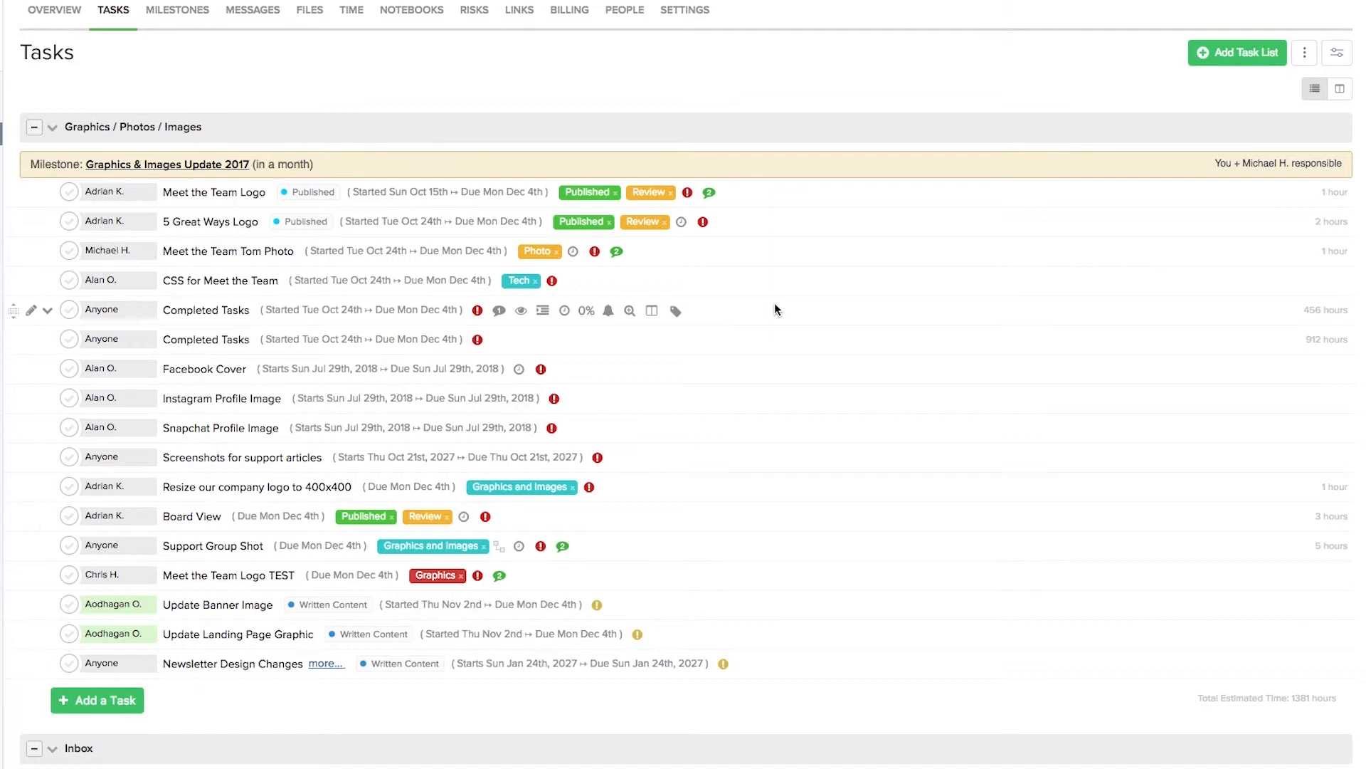
mouse_move(754, 316)
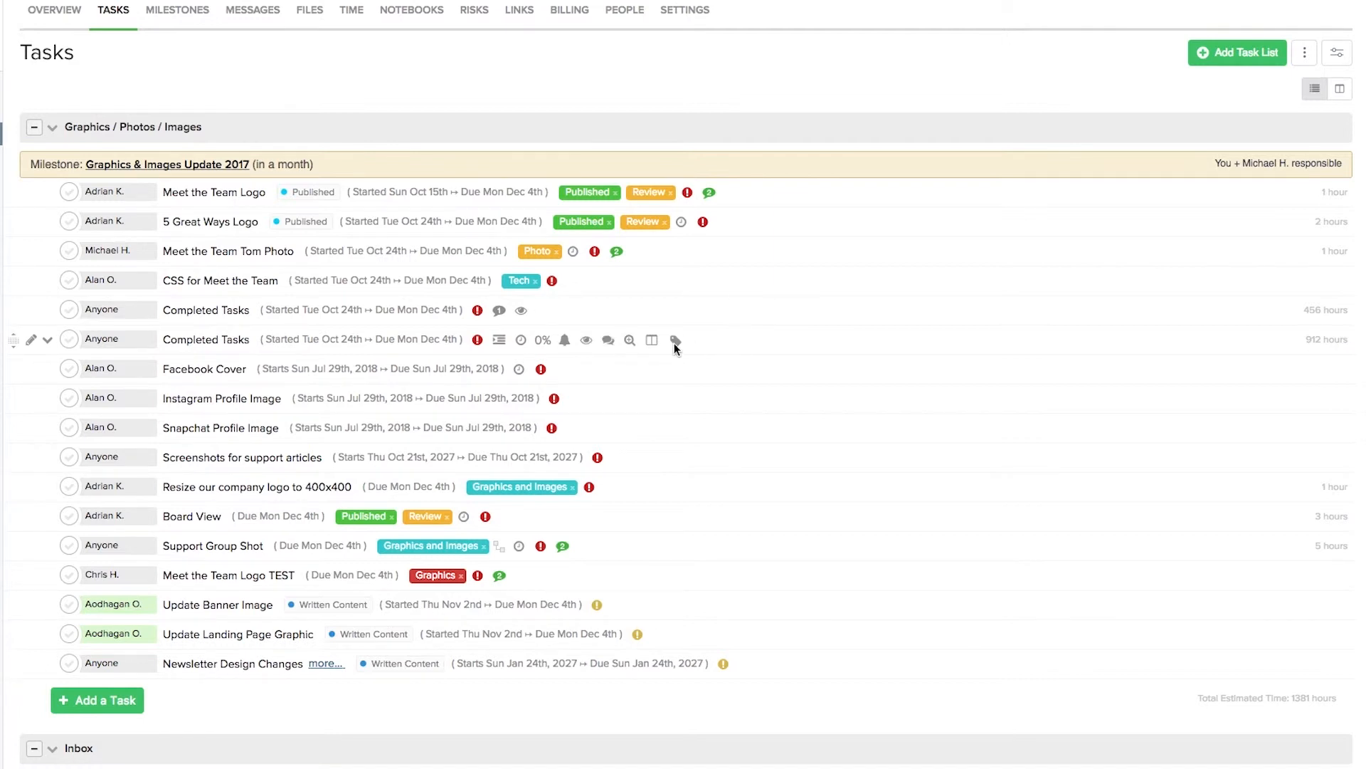
left_click(608, 340)
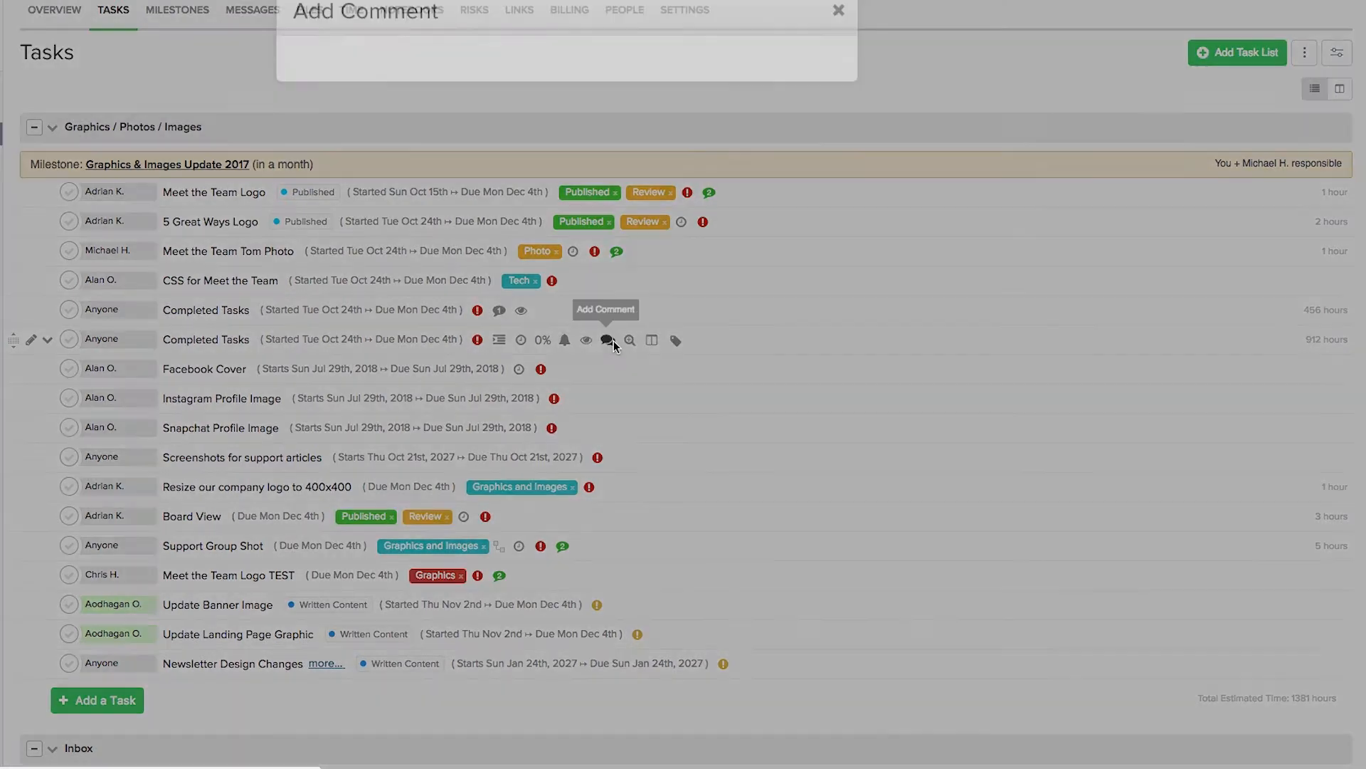
left_click(607, 340)
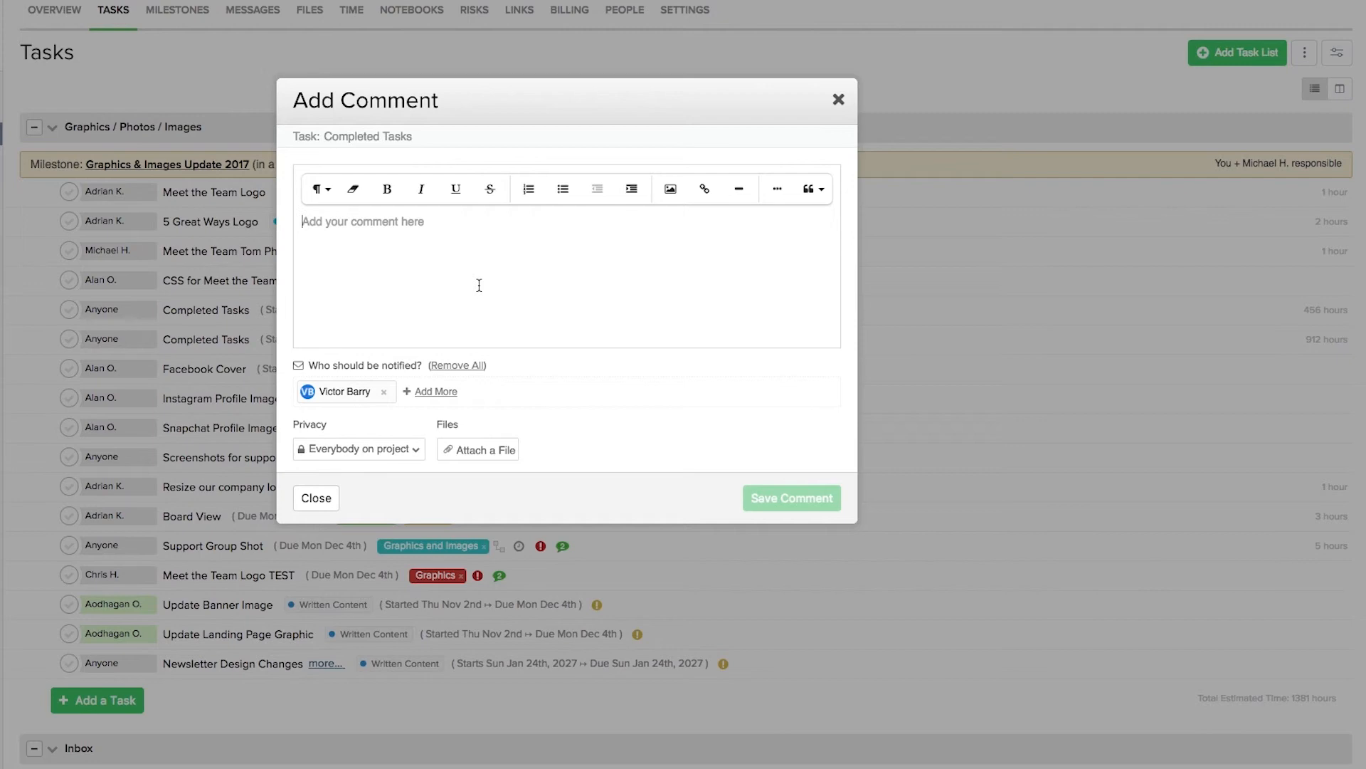
left_click(316, 497)
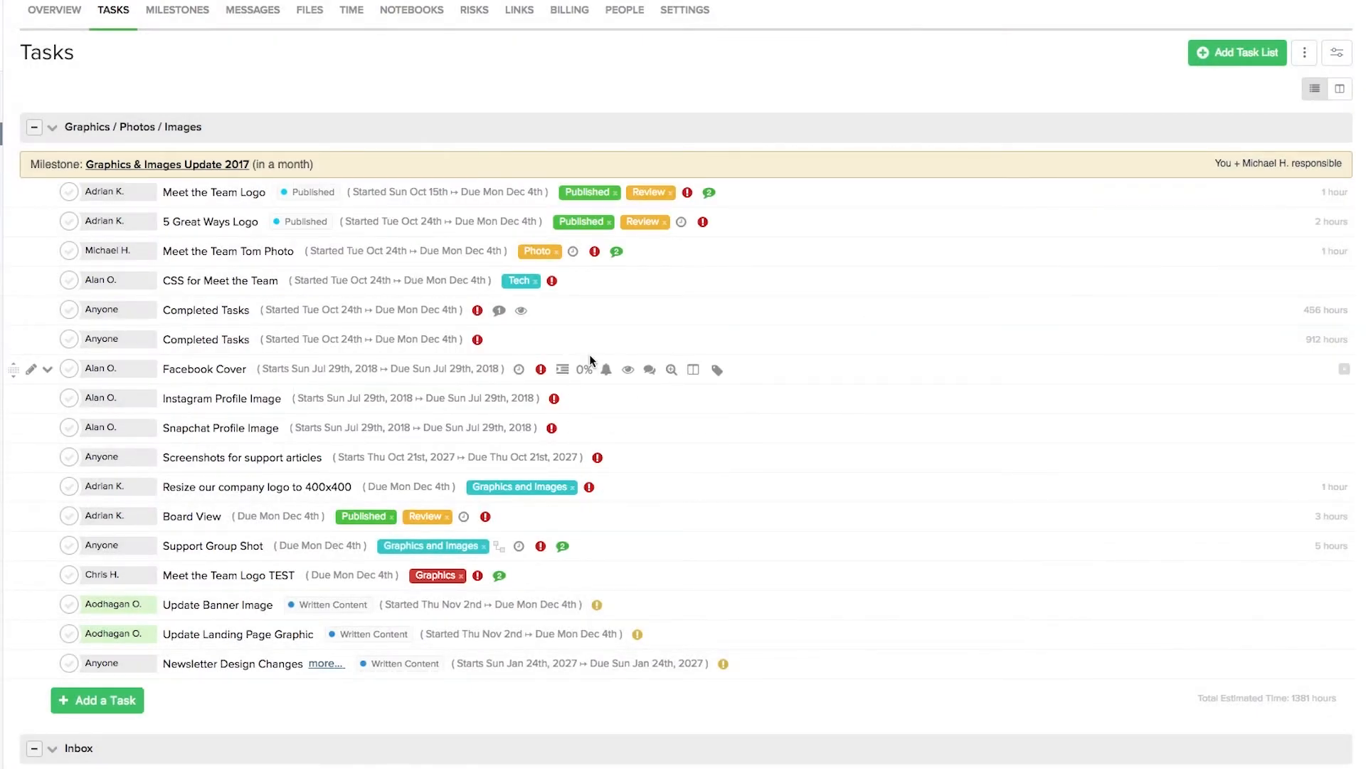
mouse_move(183, 27)
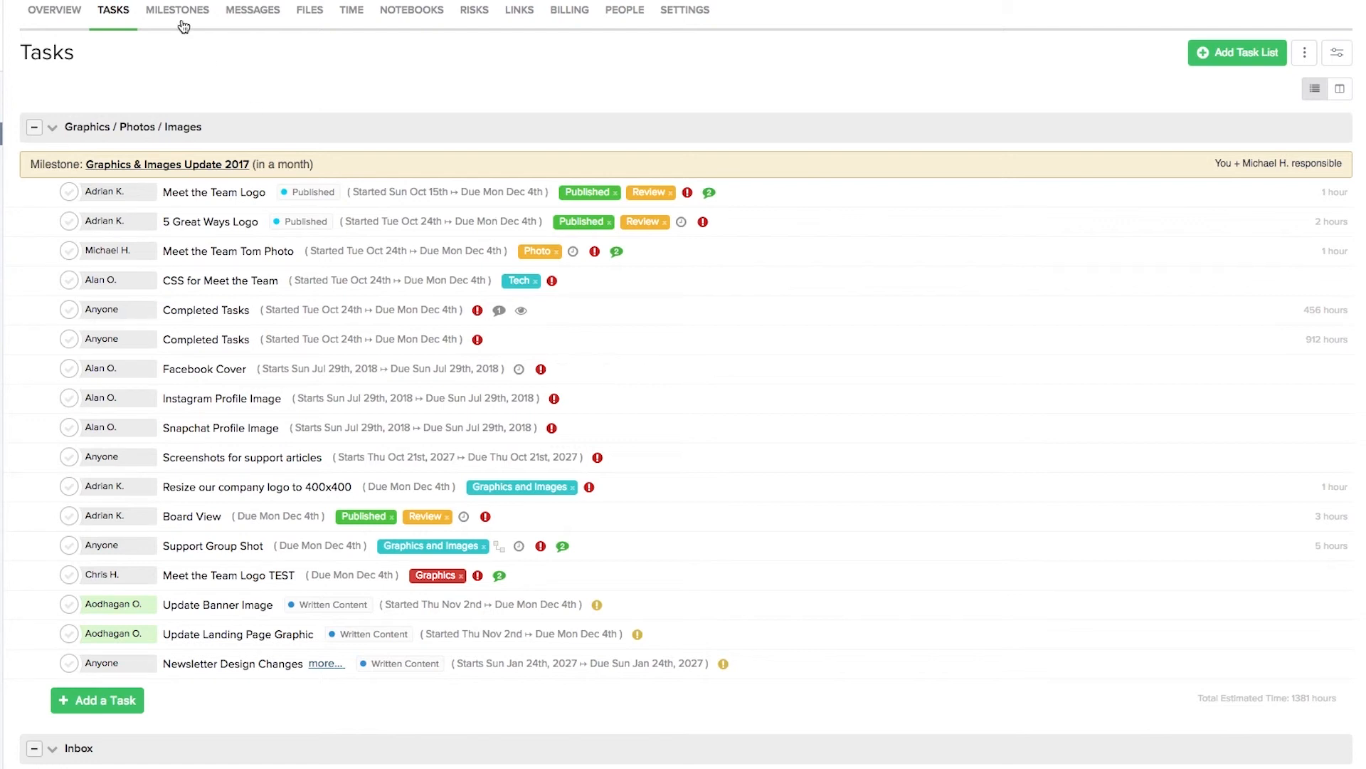
Switch to the Milestones page listing the project's five milestones
left_click(177, 10)
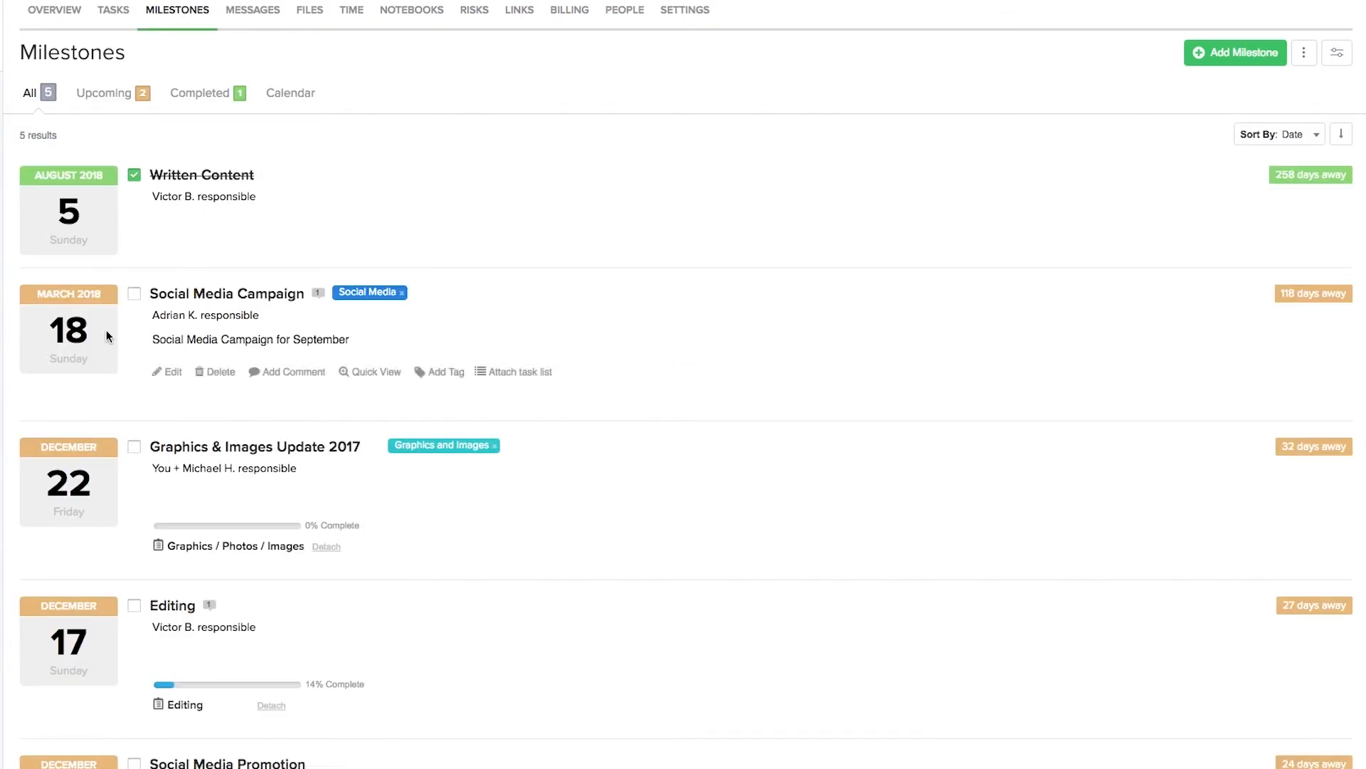
mouse_move(285, 382)
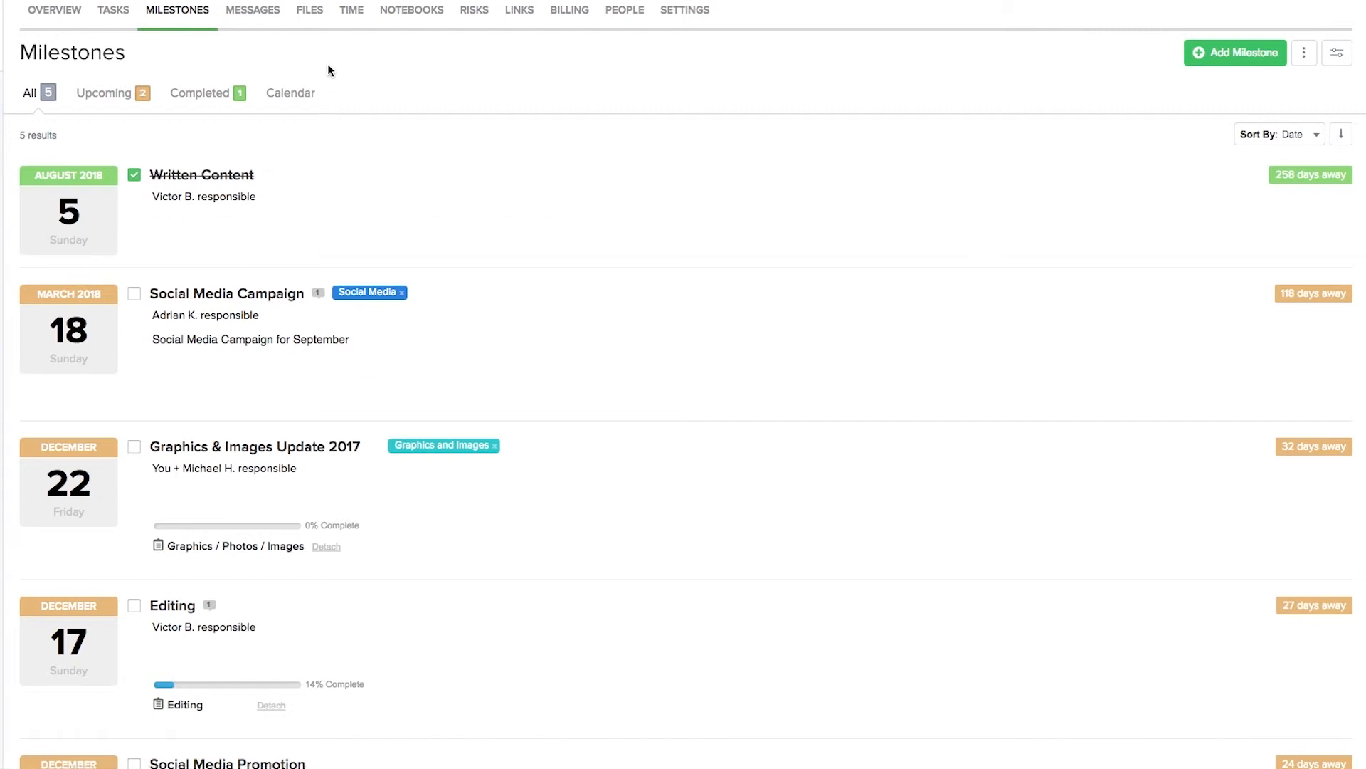
Visit Files, open and cancel a comment on Grand Council (1).jpg, then view Notebooks
left_click(309, 10)
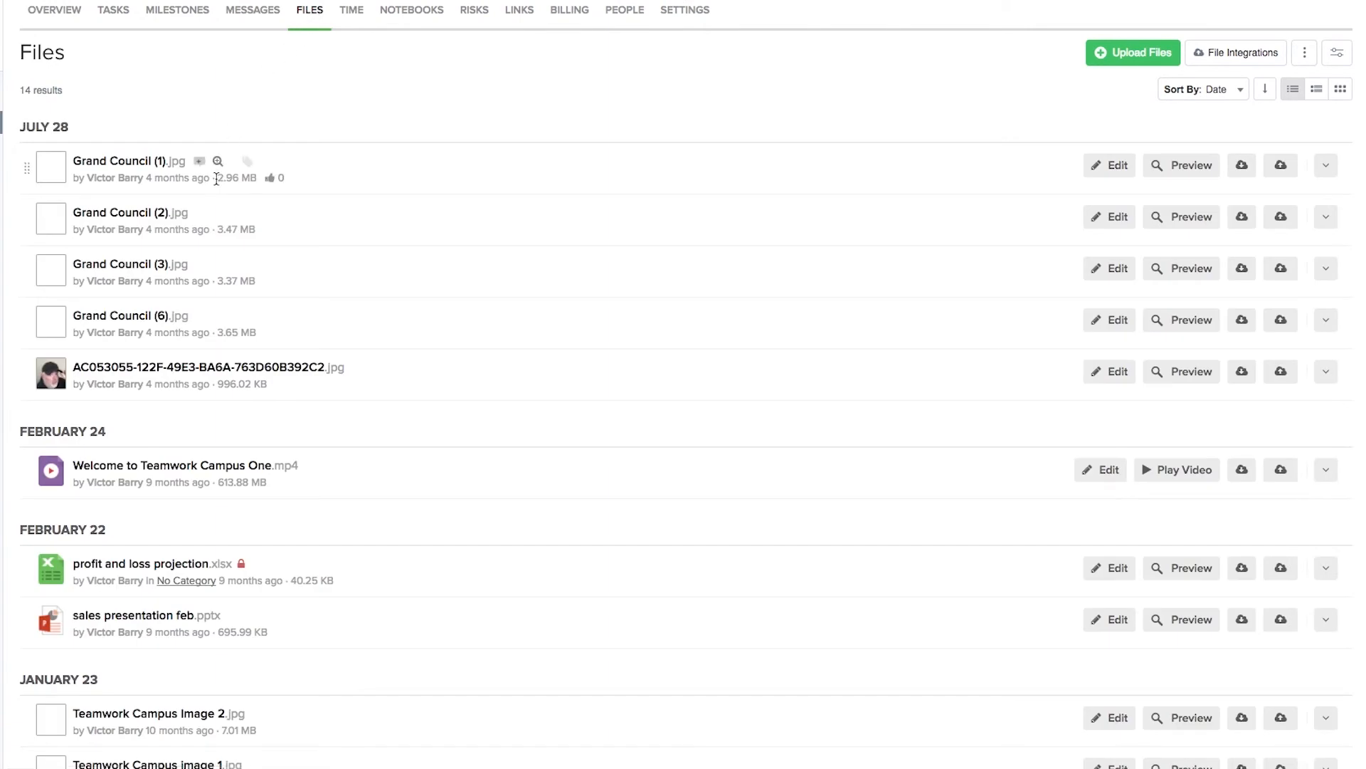
mouse_move(199, 162)
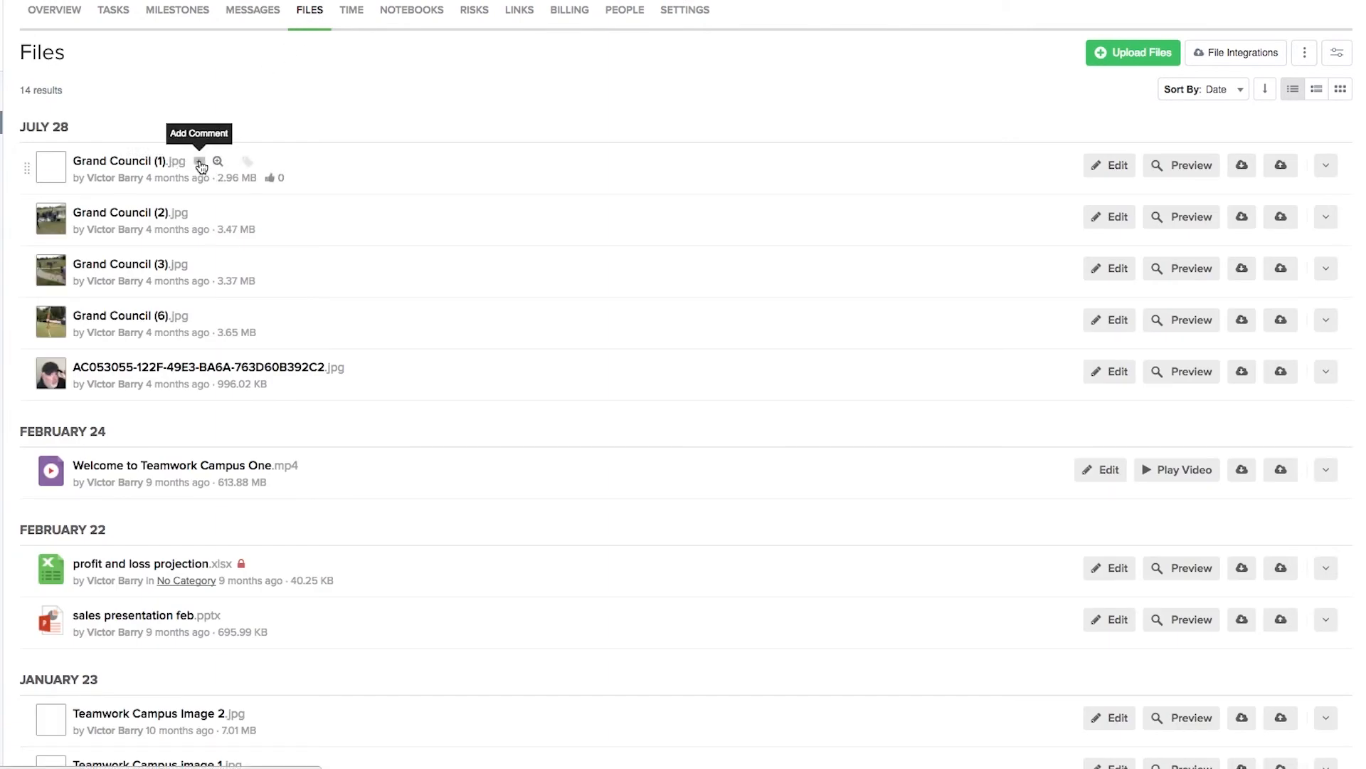
left_click(201, 162)
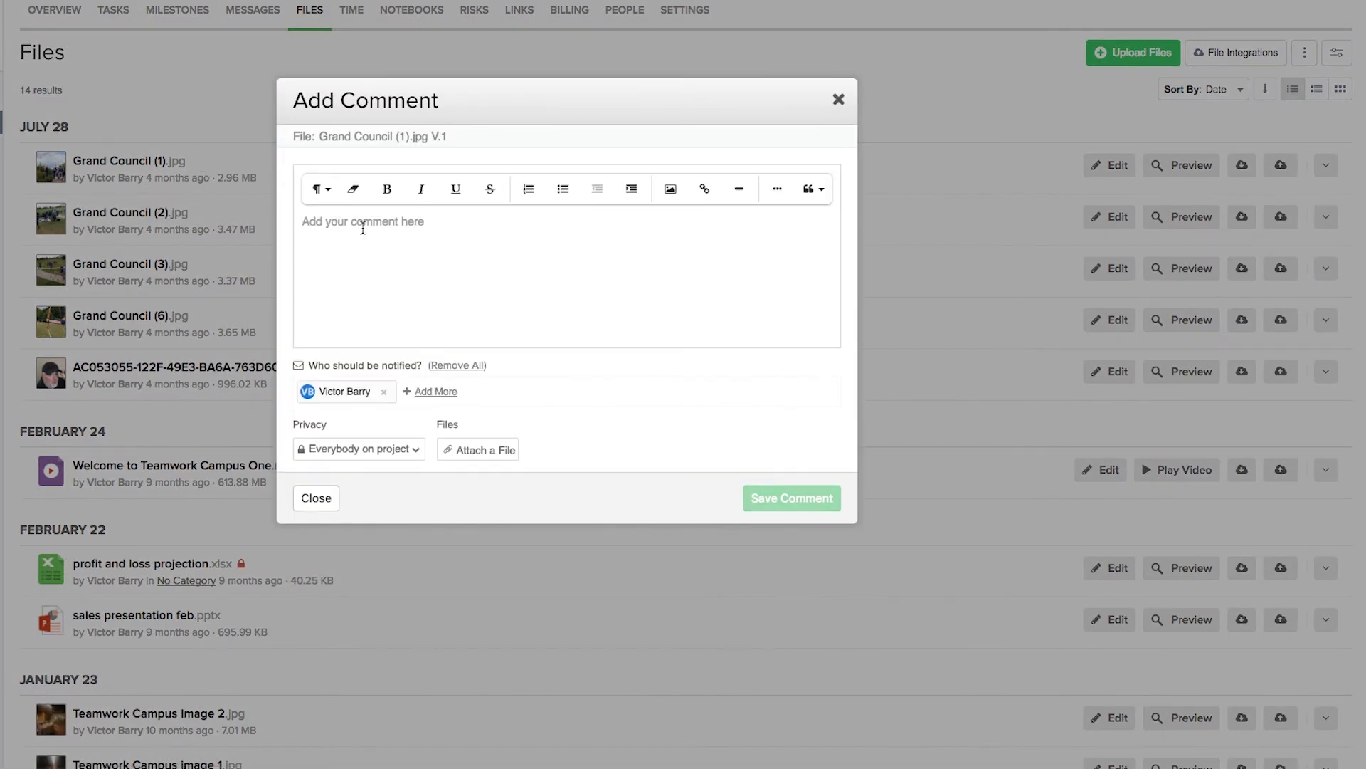
left_click(316, 498)
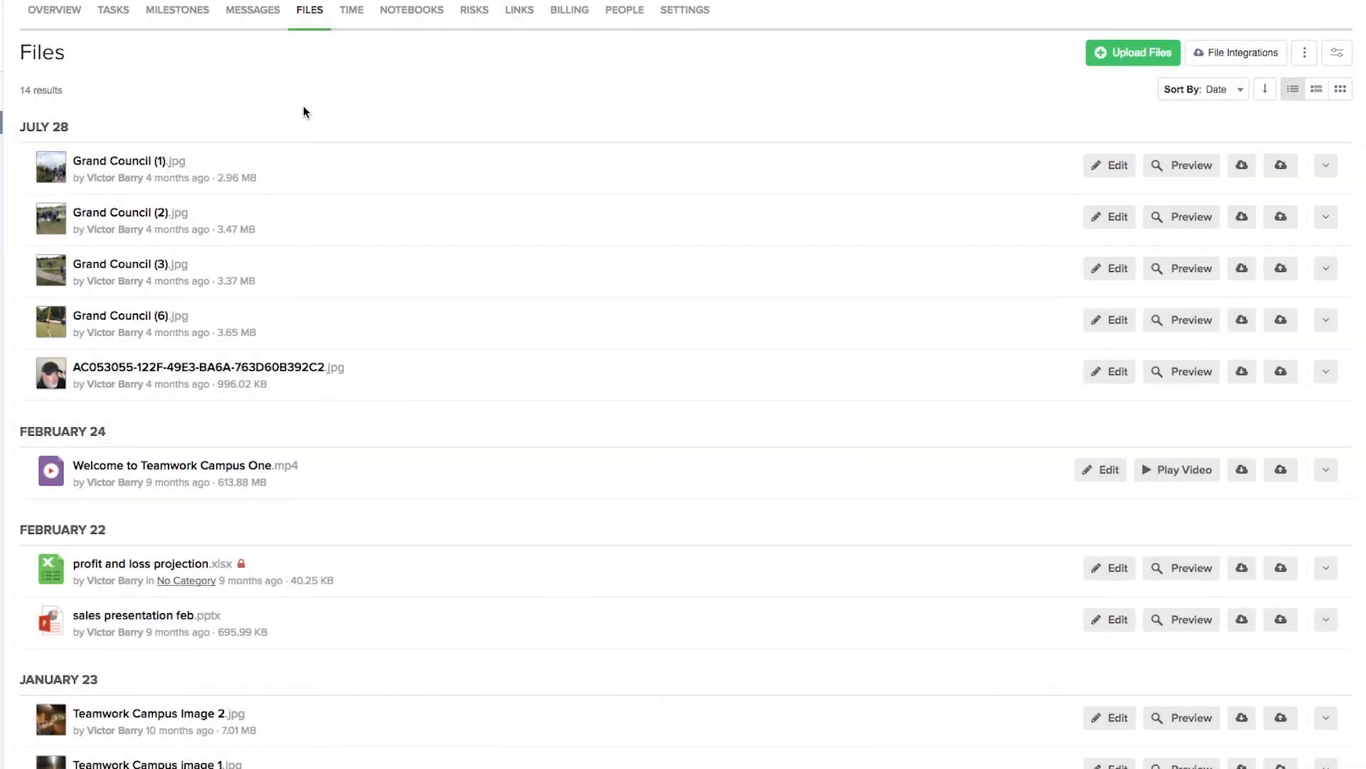
left_click(411, 10)
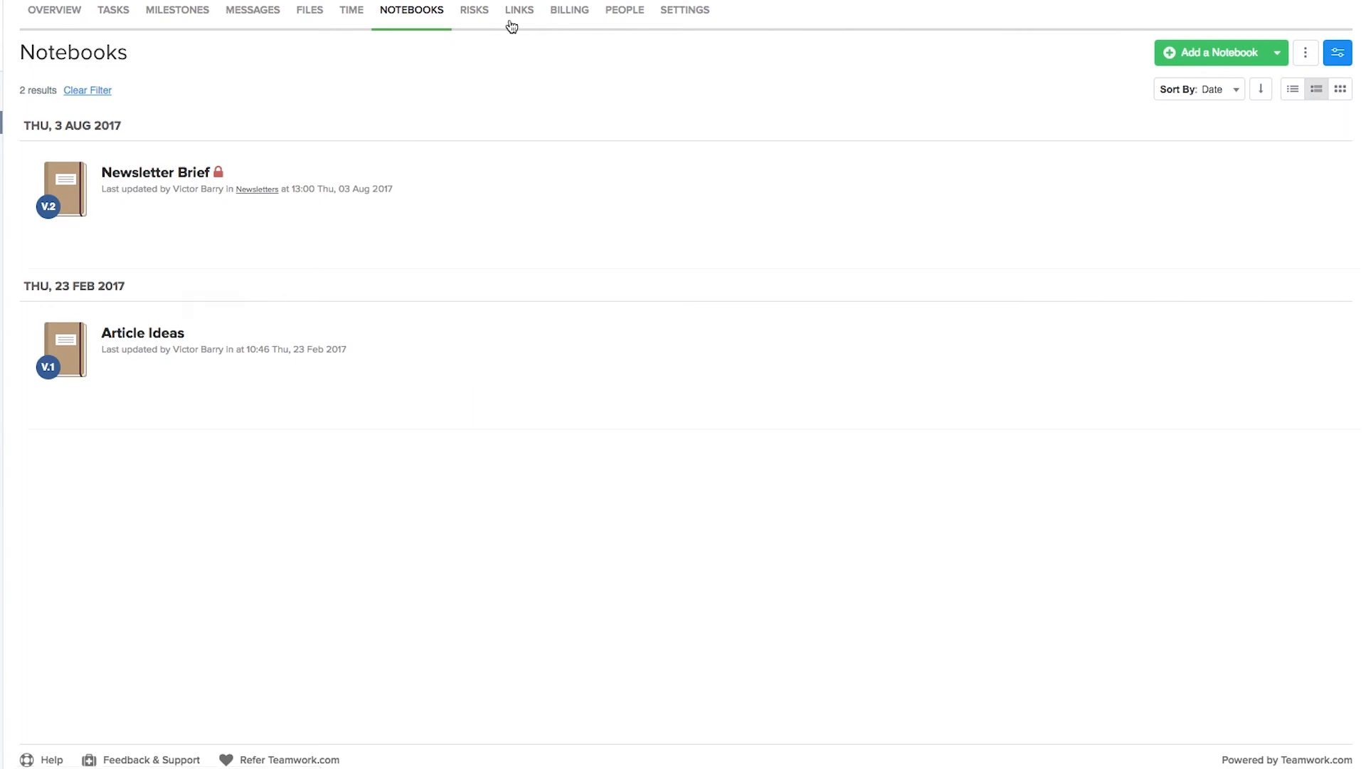
Switch to the Links page showing the project's four saved links
left_click(519, 10)
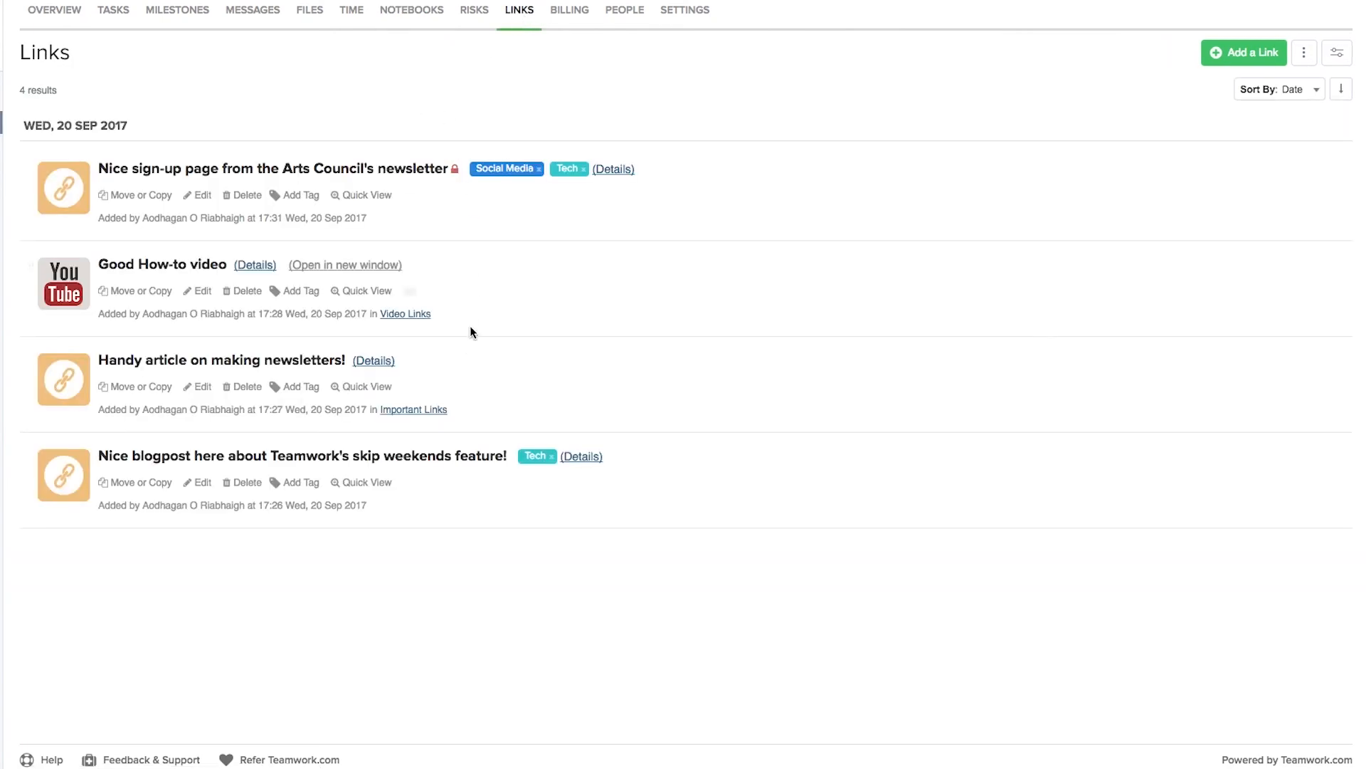